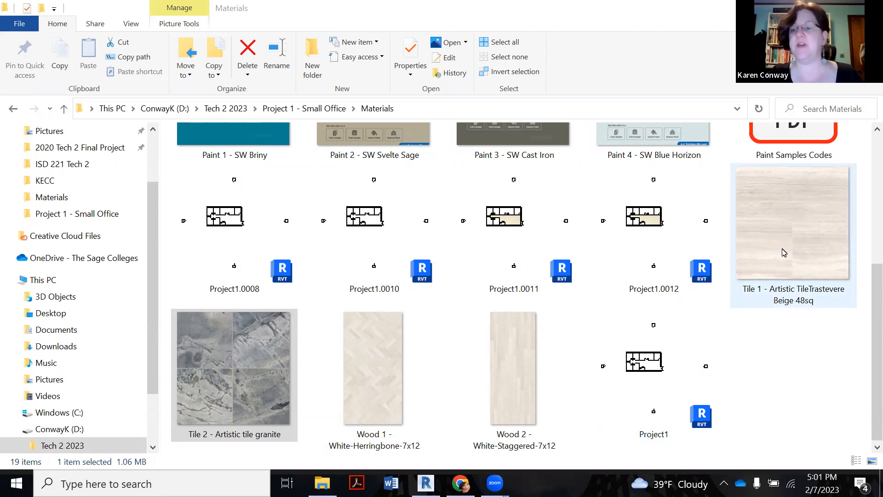
mouse_move(771, 254)
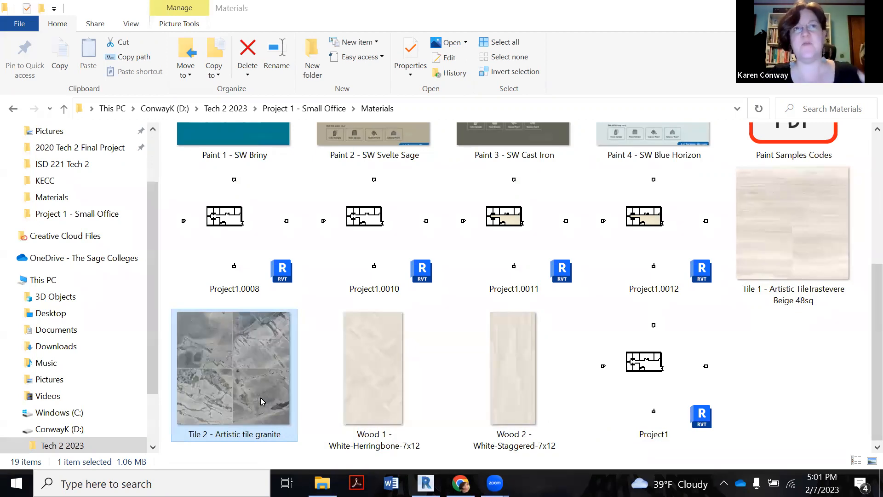
mouse_move(250, 389)
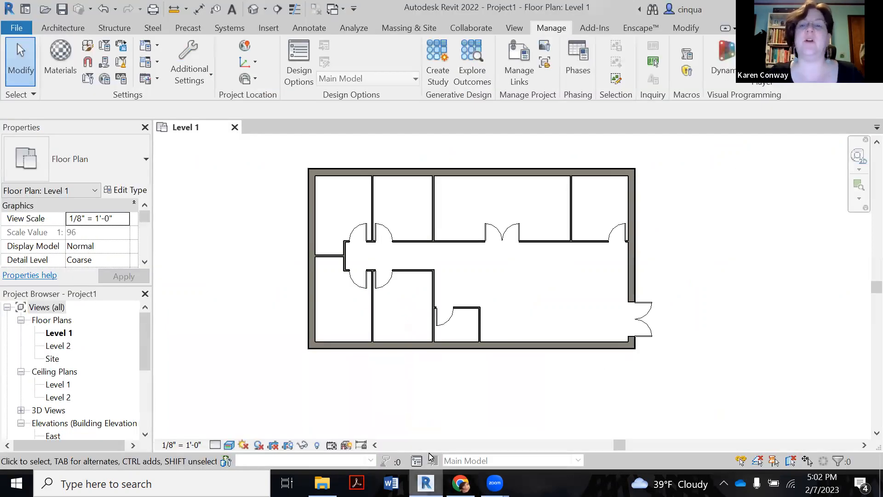
mouse_move(60, 57)
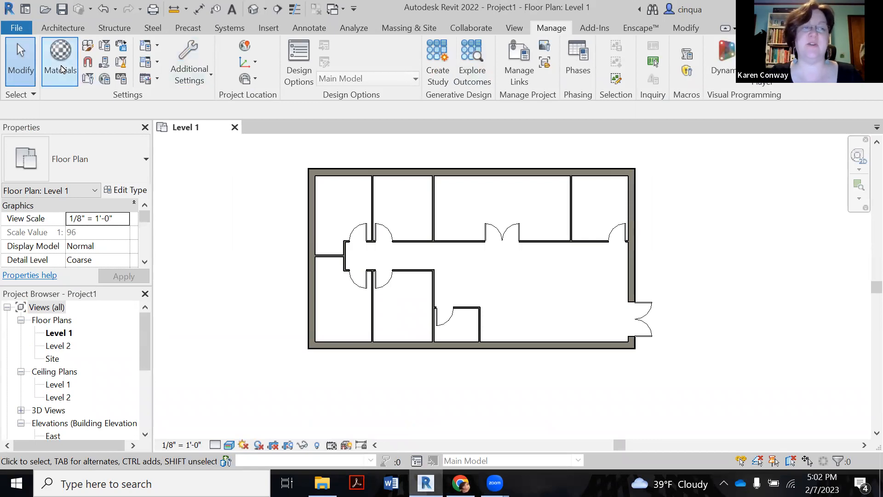
Bring up the project's Material Browser from the Manage ribbon.
click(59, 61)
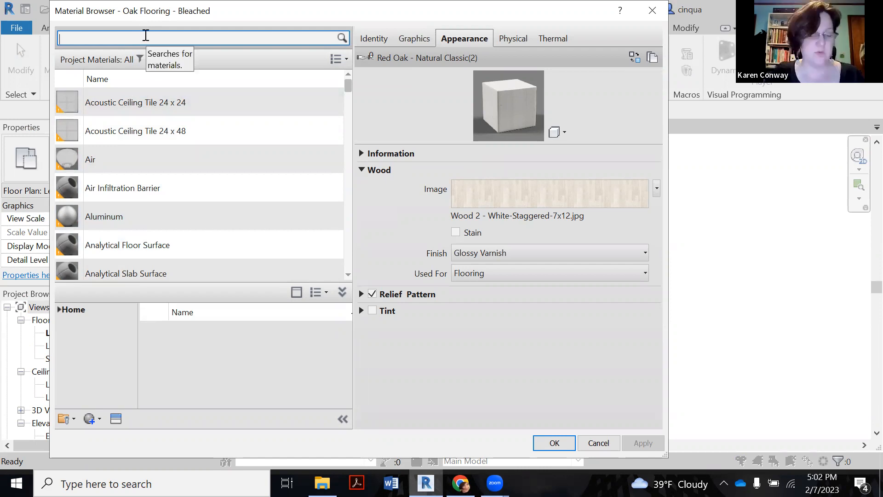
Duplicate the Default material as 'Tile - Shiny' and browse the AEC library's Tile category.
text(default)
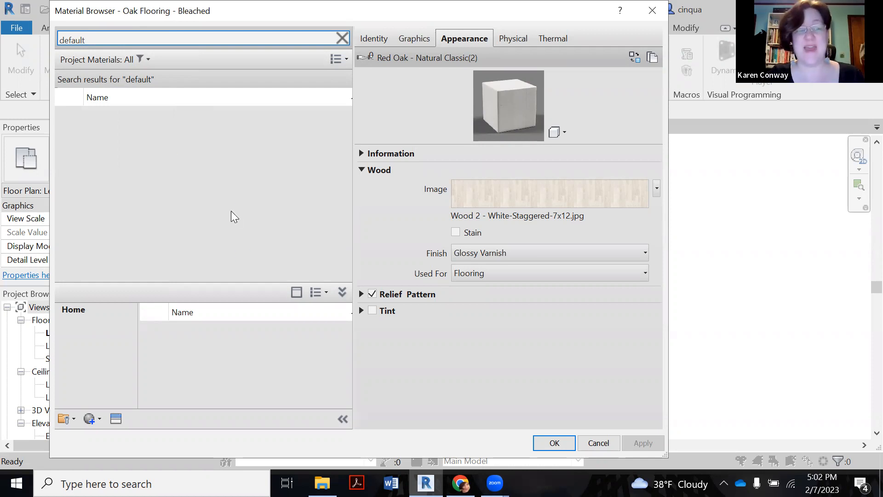
mouse_move(157, 220)
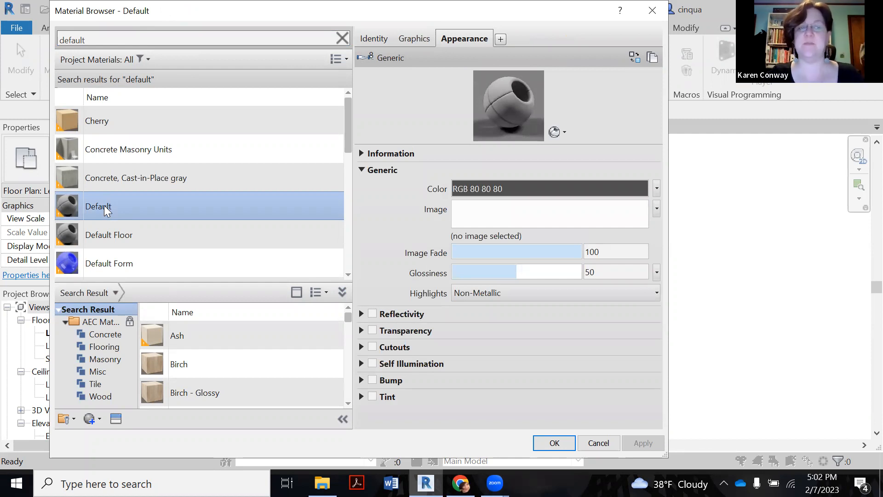
mouse_move(129, 235)
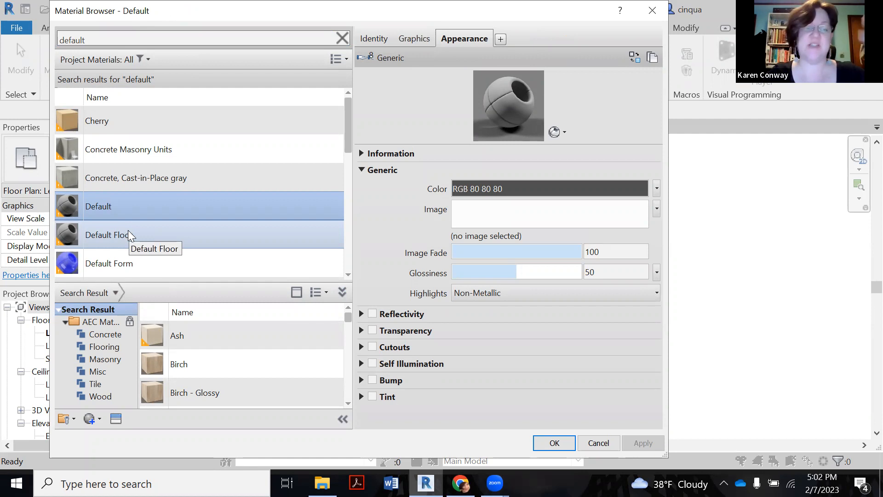
click(109, 235)
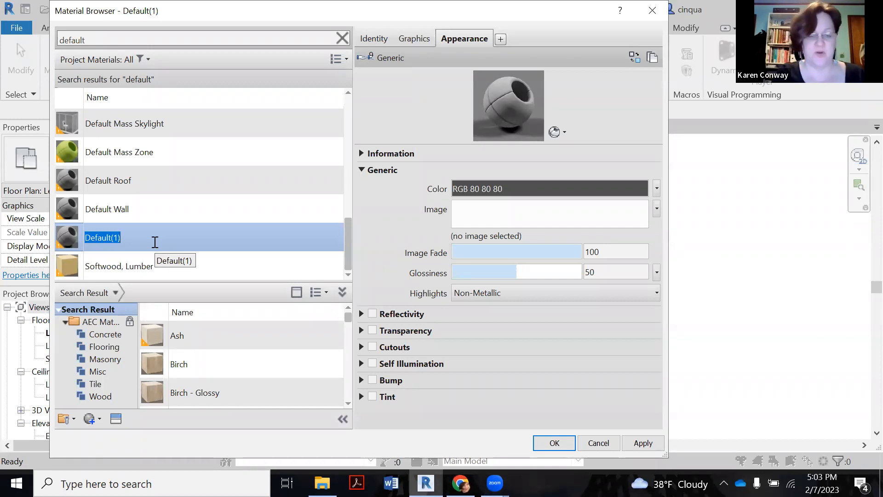
text(Tile -)
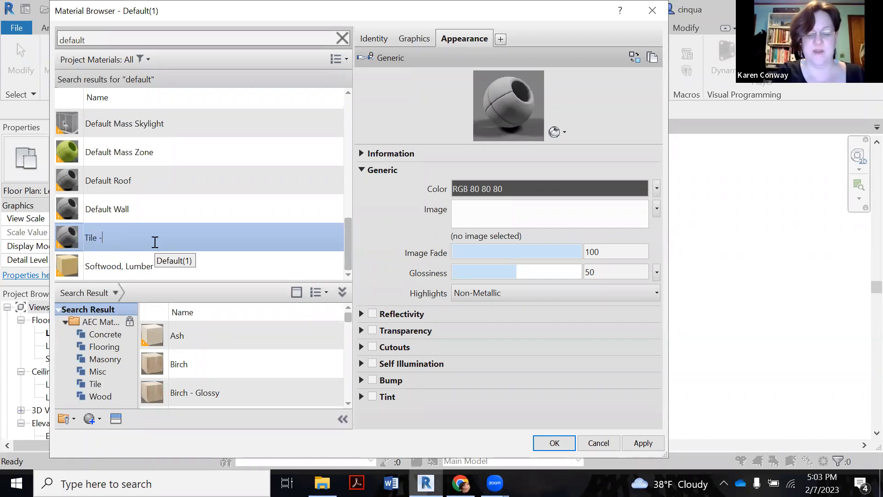
text(Shiny)
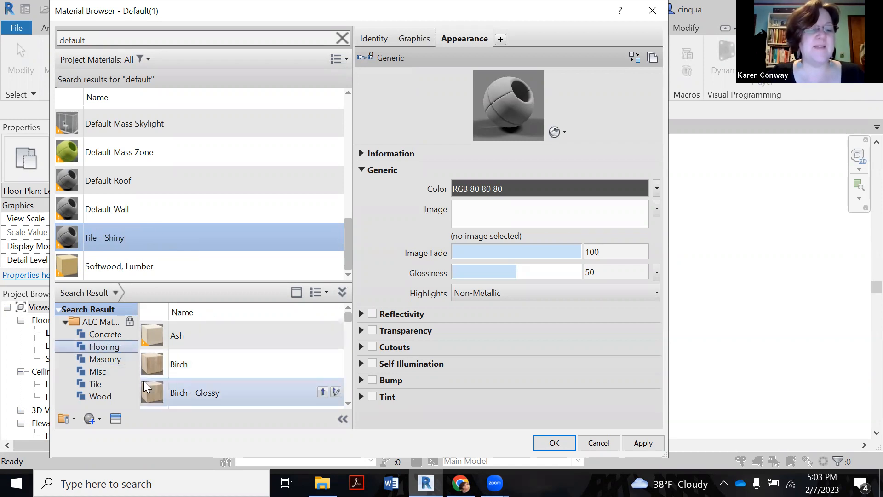
click(95, 384)
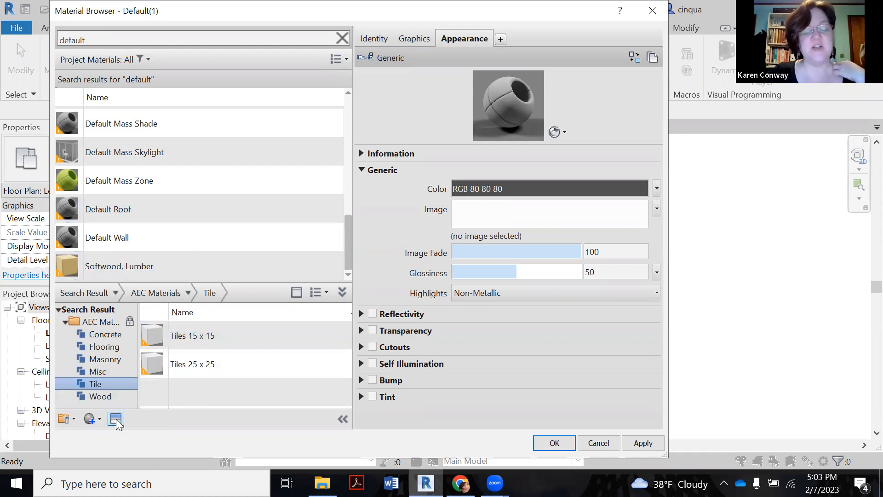
mouse_move(116, 419)
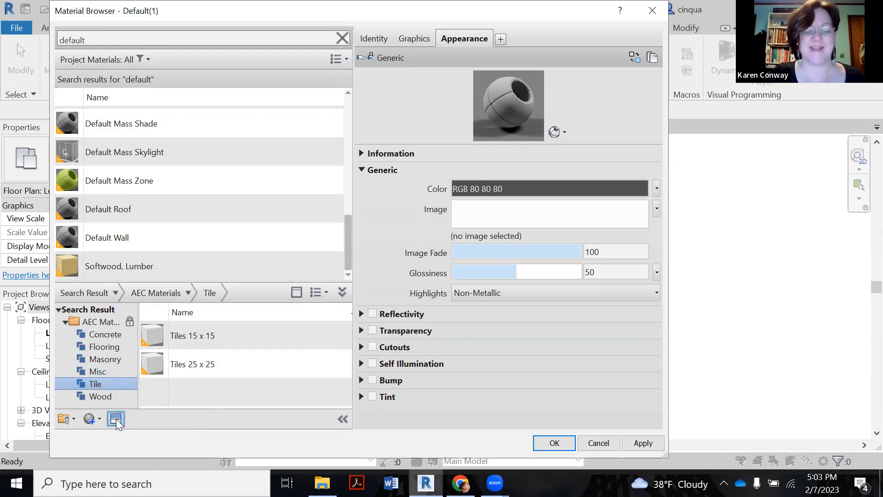
In the Asset Browser, list the Appearance Library's Flooring > Stone assets for the new tile.
click(115, 419)
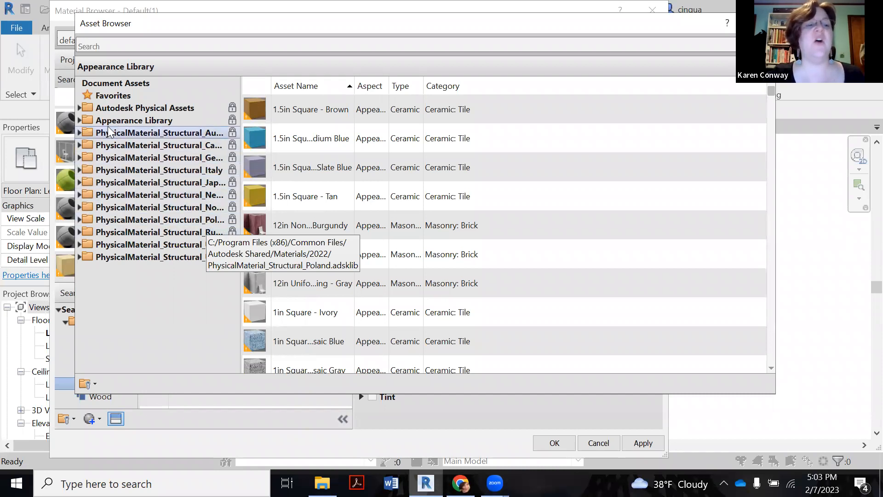
click(82, 119)
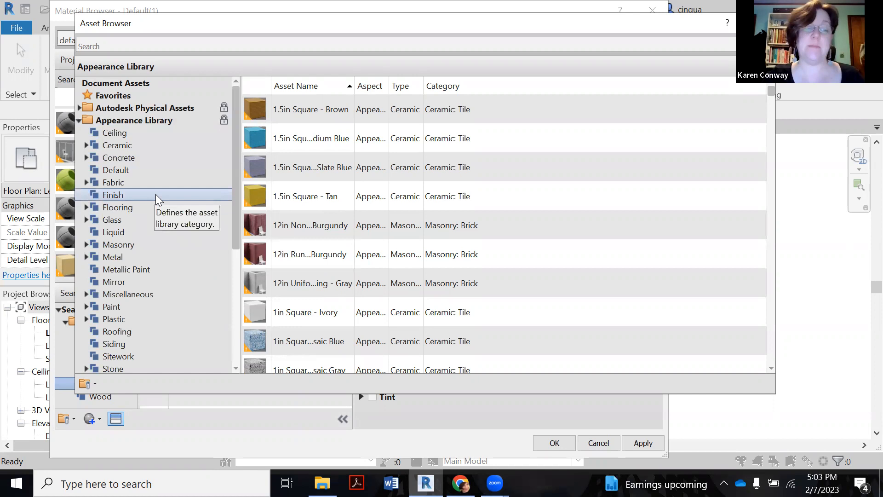
mouse_move(117, 207)
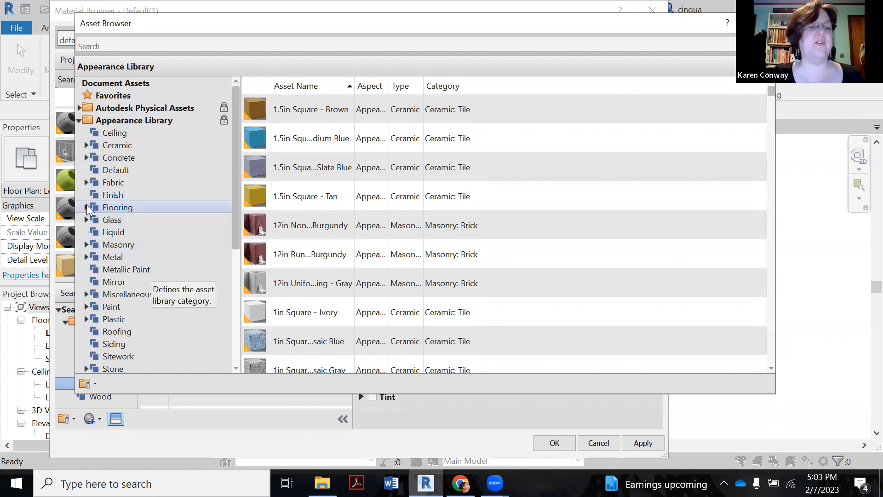
click(86, 207)
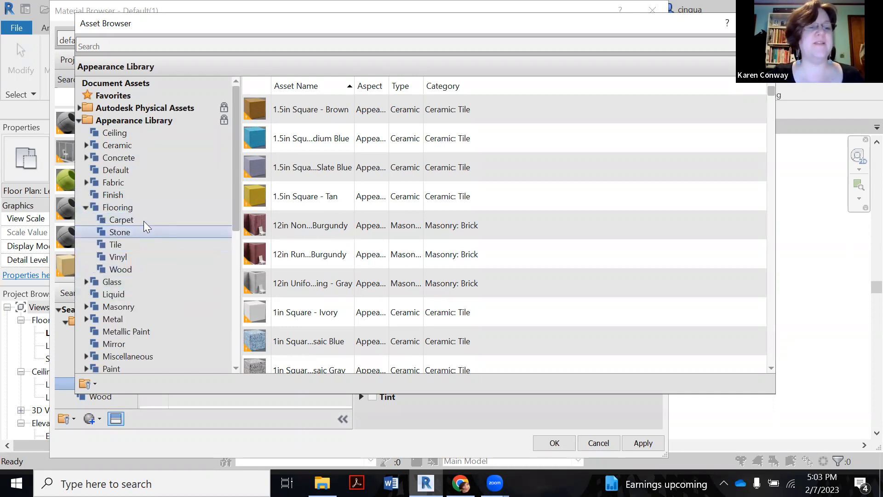
click(119, 232)
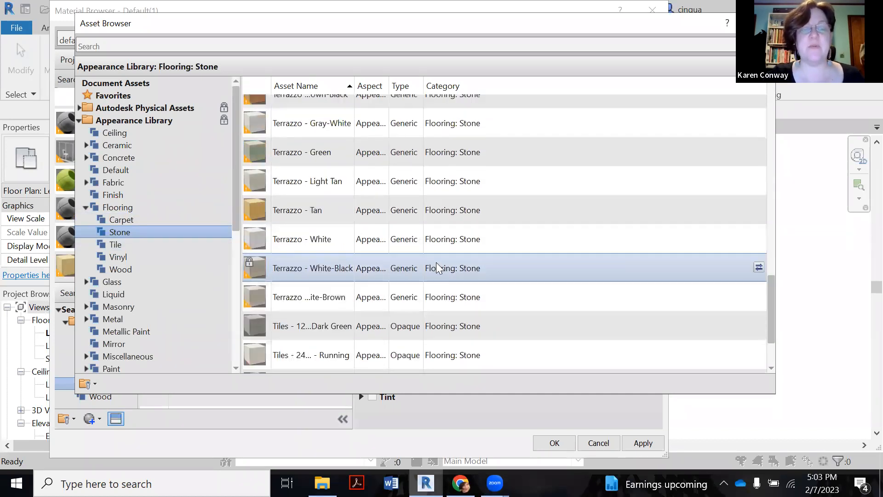
scroll(down, 3)
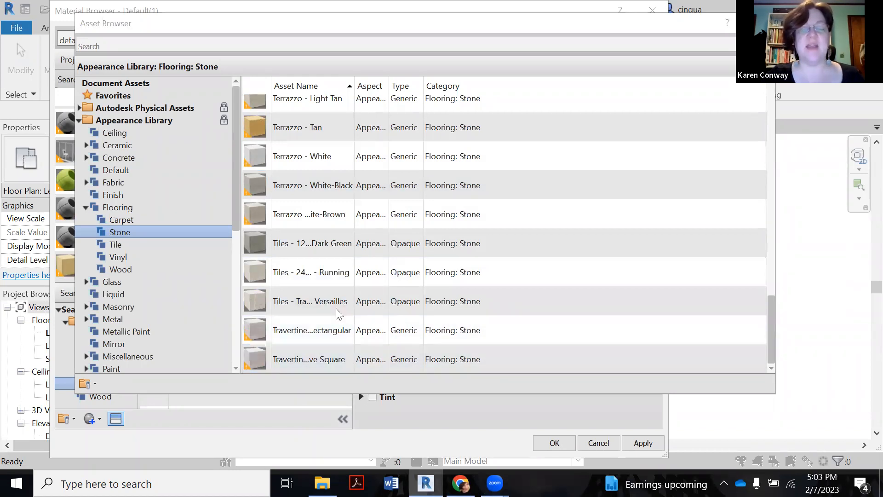
mouse_move(681, 395)
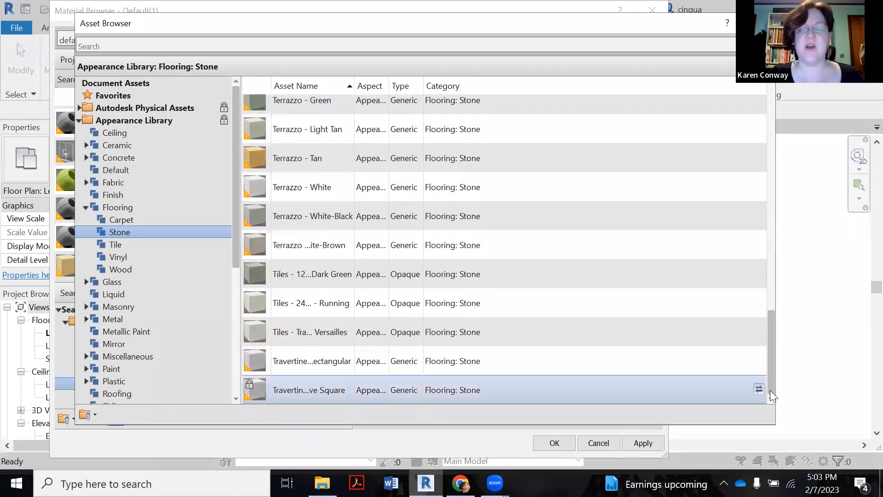
mouse_move(758, 390)
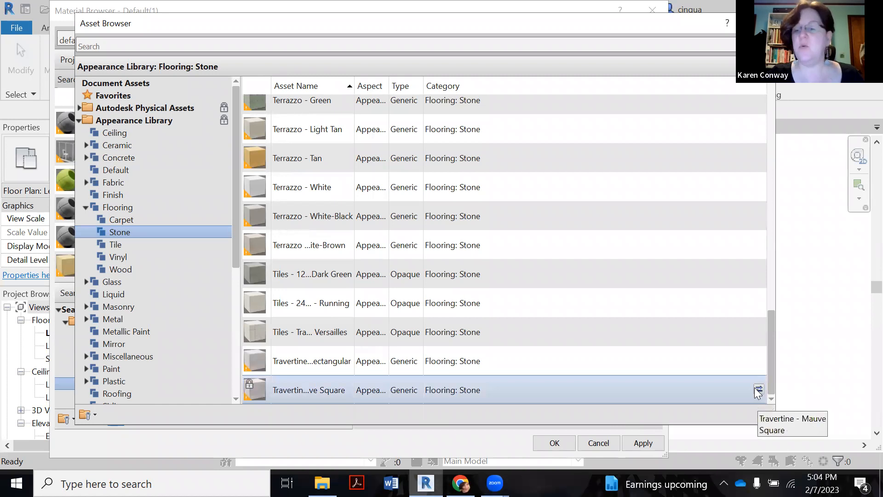
mouse_move(760, 390)
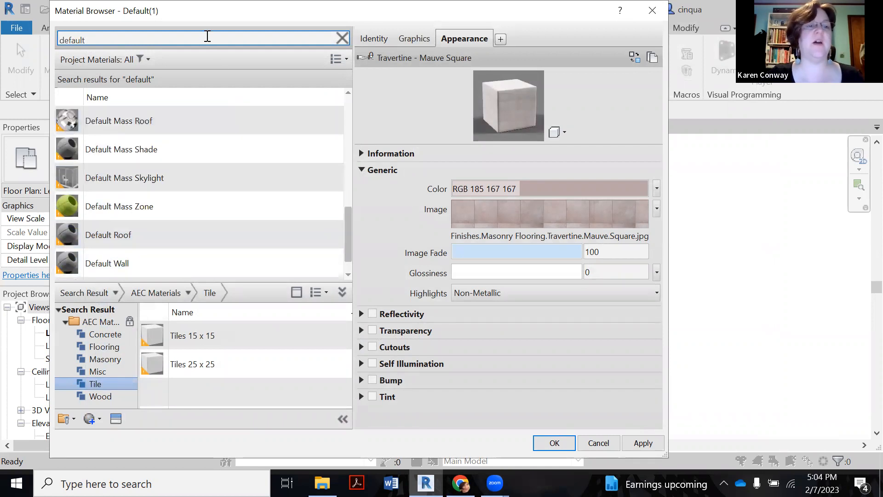
Search 'tile' and select Tile - Shiny to edit its texture image.
text(tile)
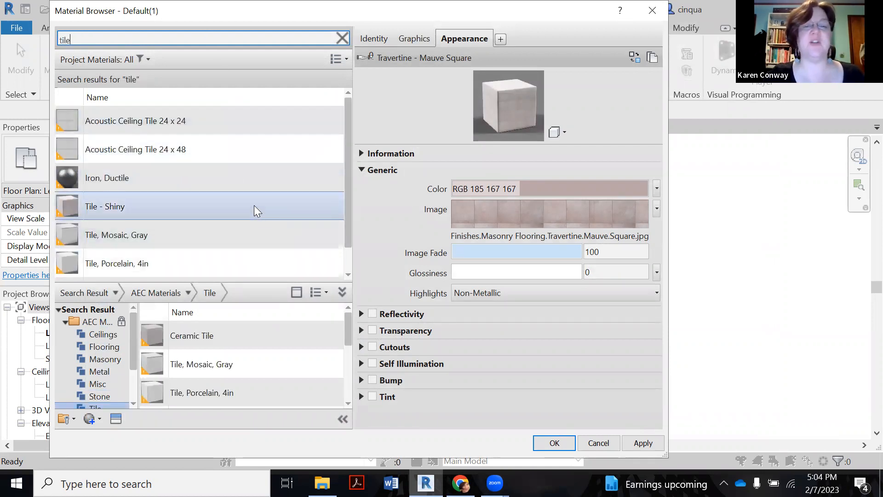
click(104, 206)
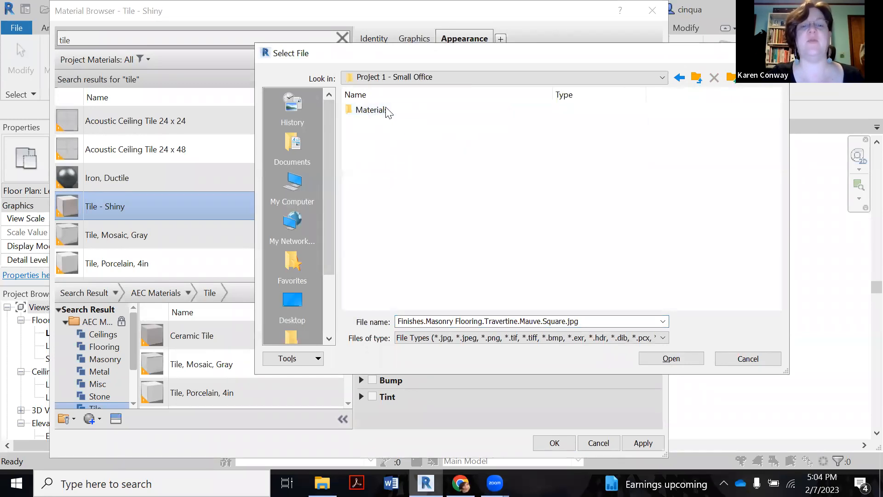
Load Tile 1 - Artistic TileTrastevere Beige 48sq.jpg from the Materials folder as the texture.
double_click(370, 110)
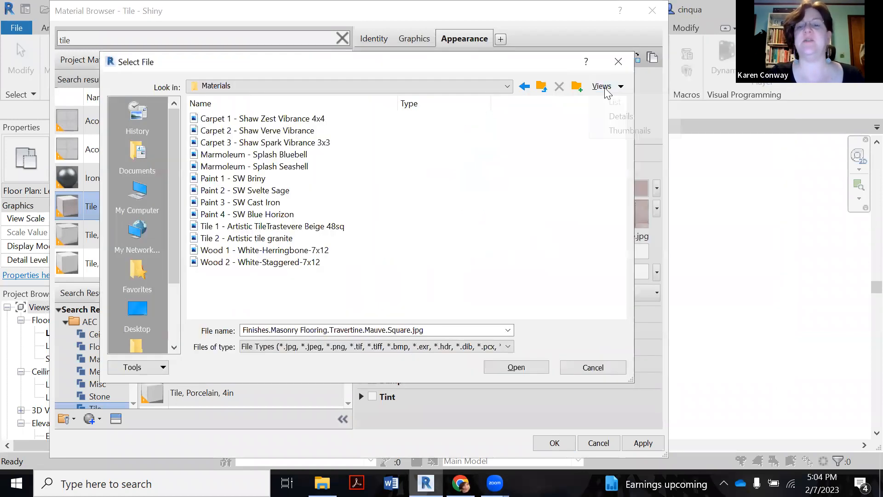
click(621, 116)
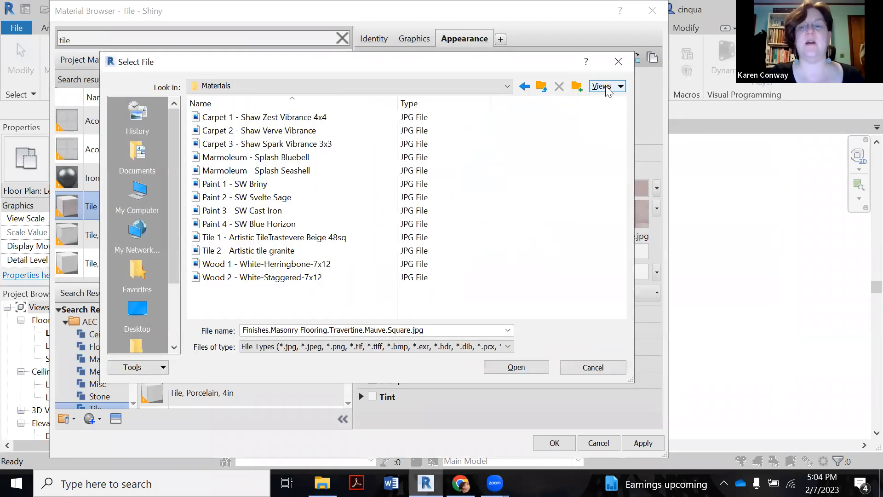
click(602, 86)
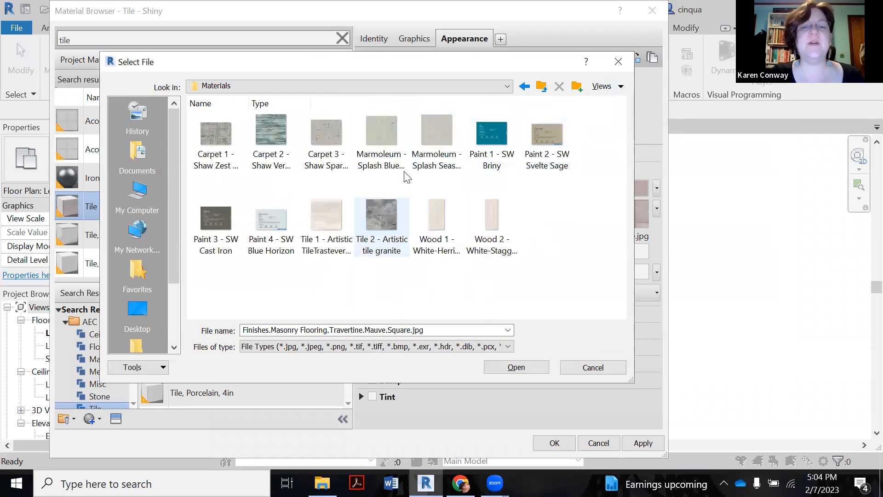
click(326, 217)
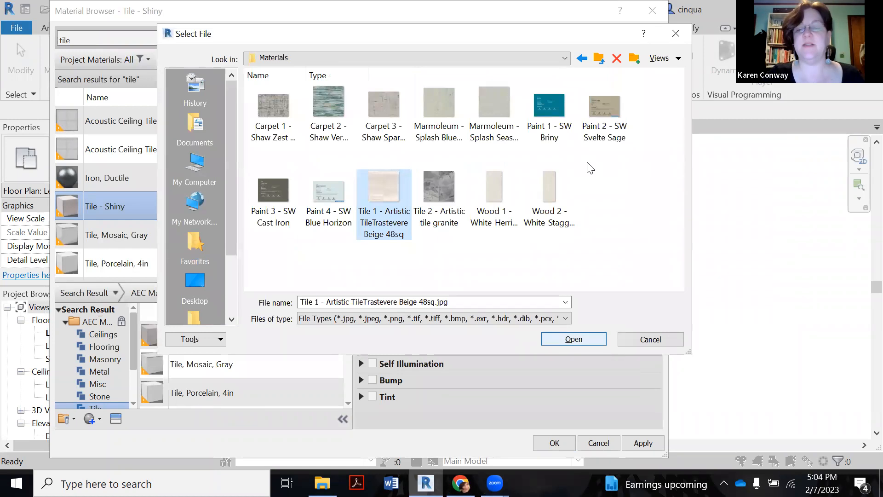
click(573, 339)
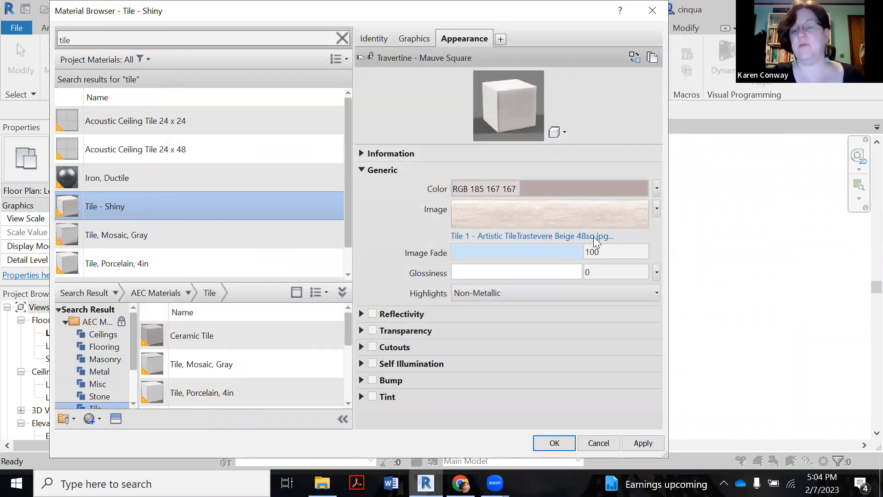
mouse_move(574, 236)
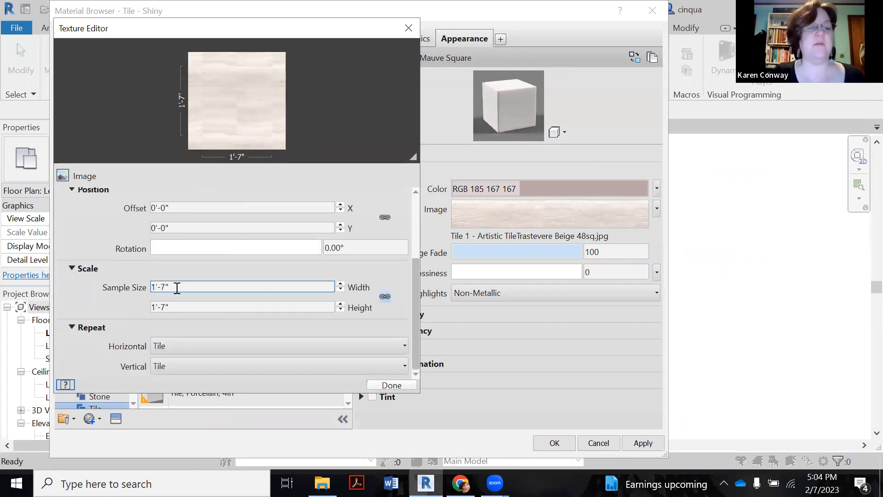
Set the texture sample size to 4'-0" by 4'-0" and finish the texture edit.
text(48")
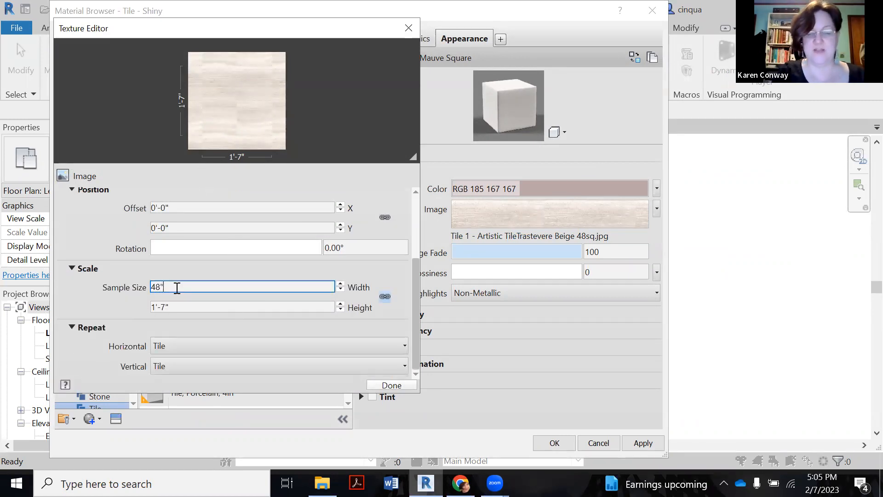
text(4'-0")
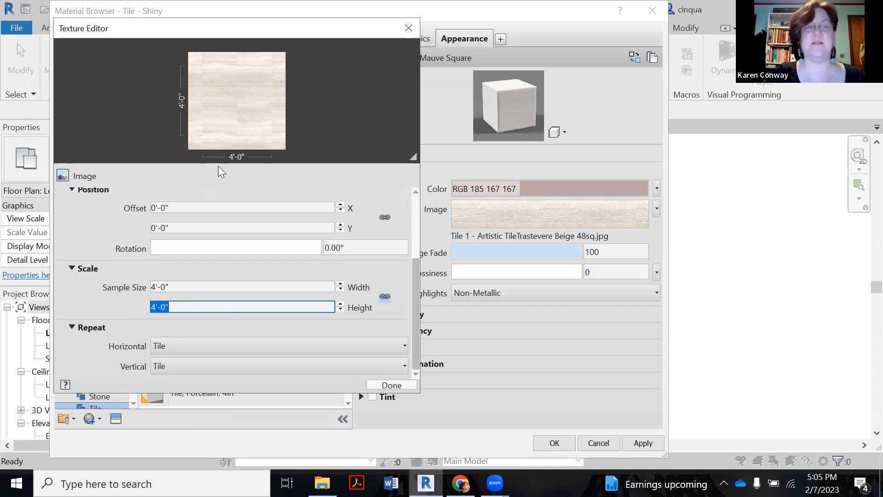
click(392, 385)
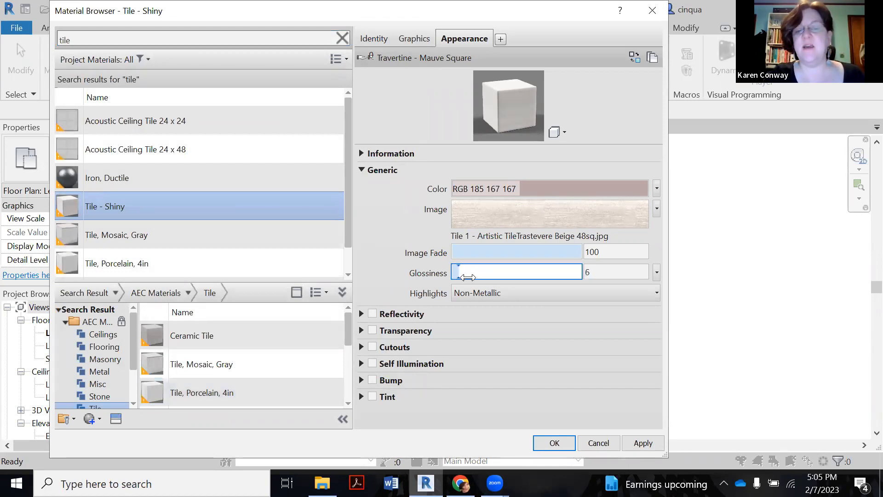
Lower Tile - Shiny's glossiness to 14, show its Graphics settings and apply the changes.
drag(457, 271, 468, 271)
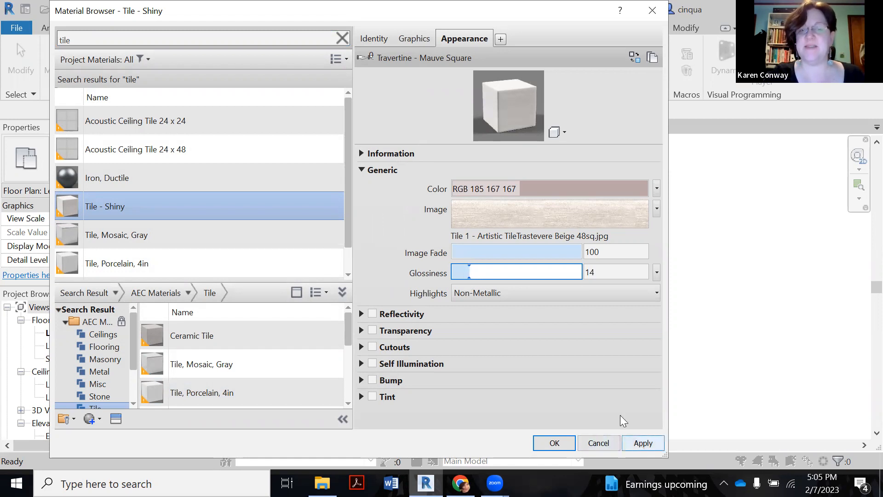
click(415, 39)
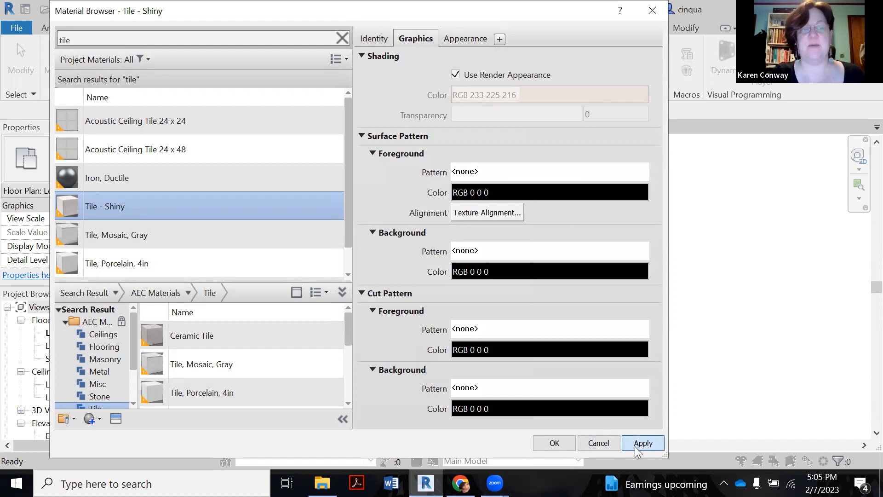
click(554, 443)
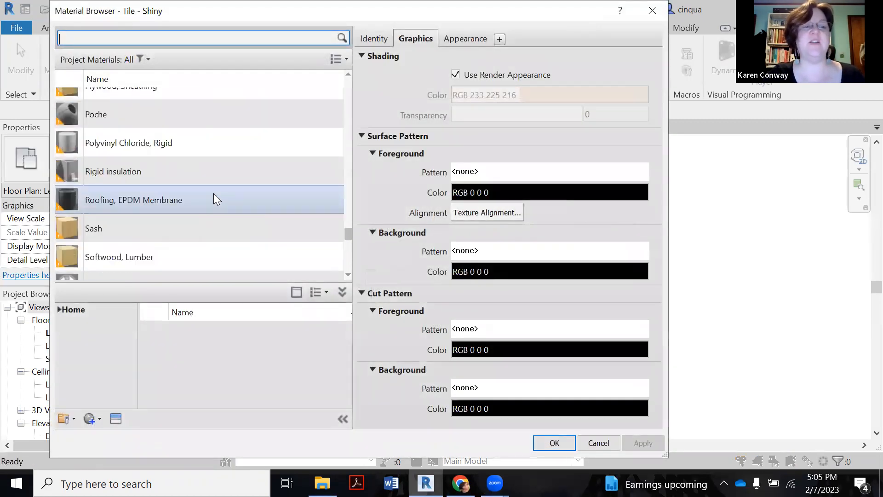
Duplicate the Default material again and name the copy 'Tile - Matte'.
scroll(up, 3)
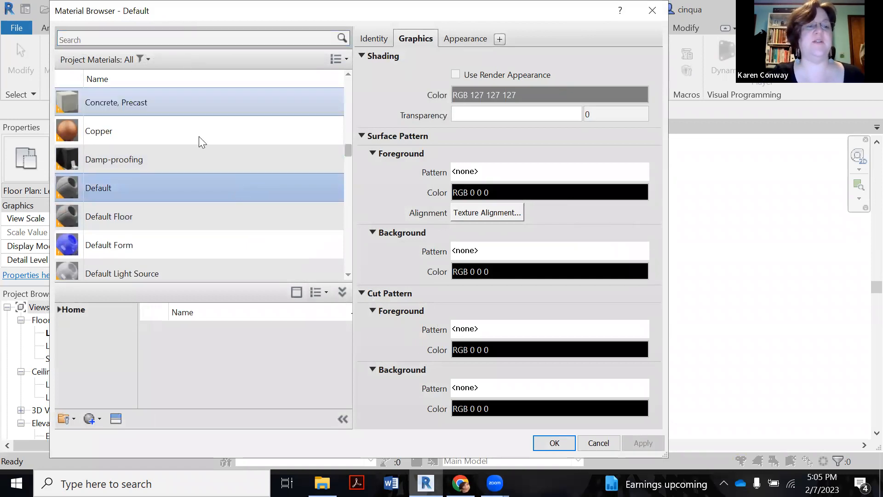
right_click(98, 188)
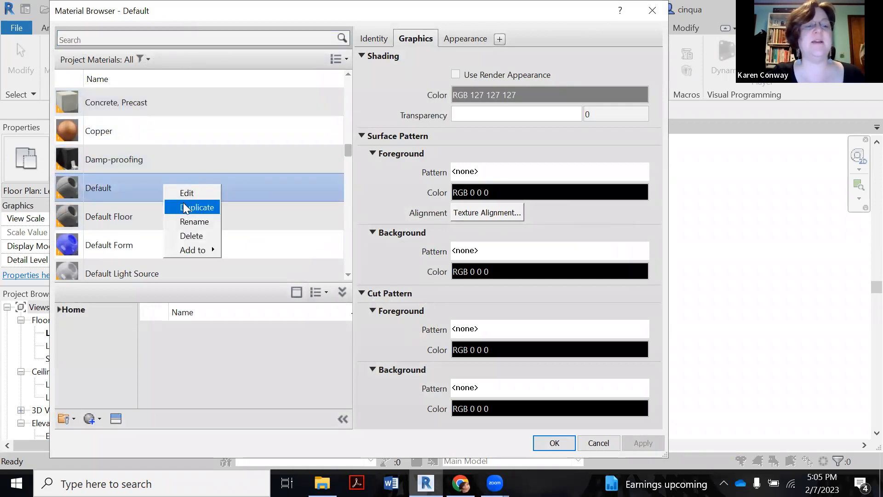
click(197, 207)
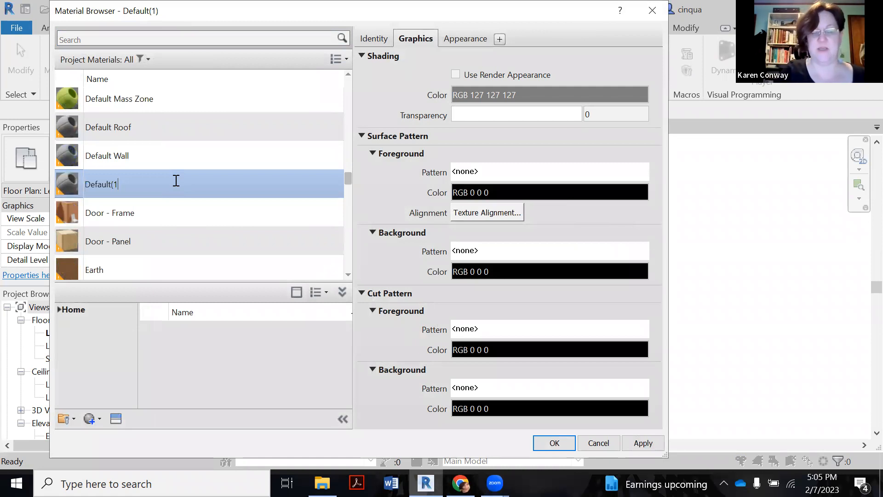
text(Tile)
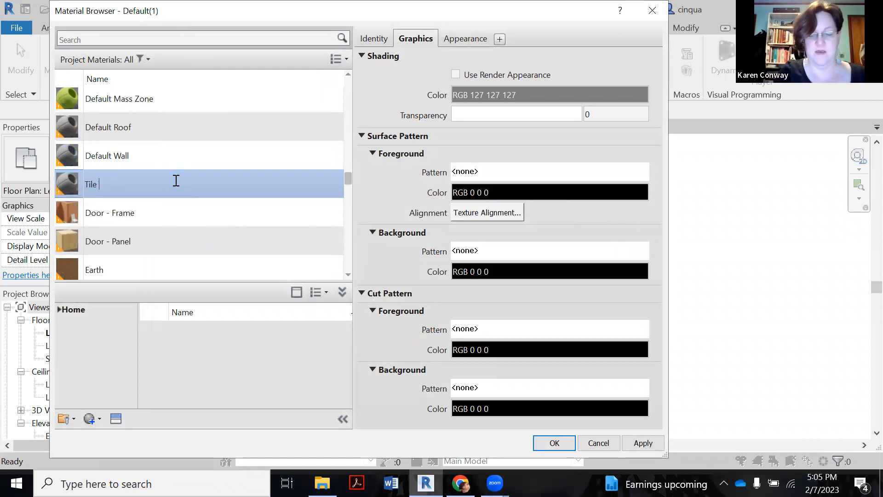
text(- Gran)
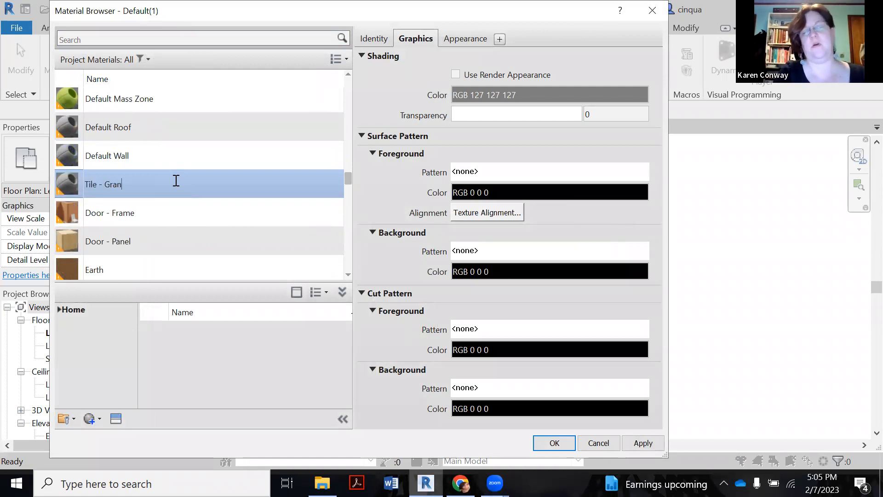
key(backspace)
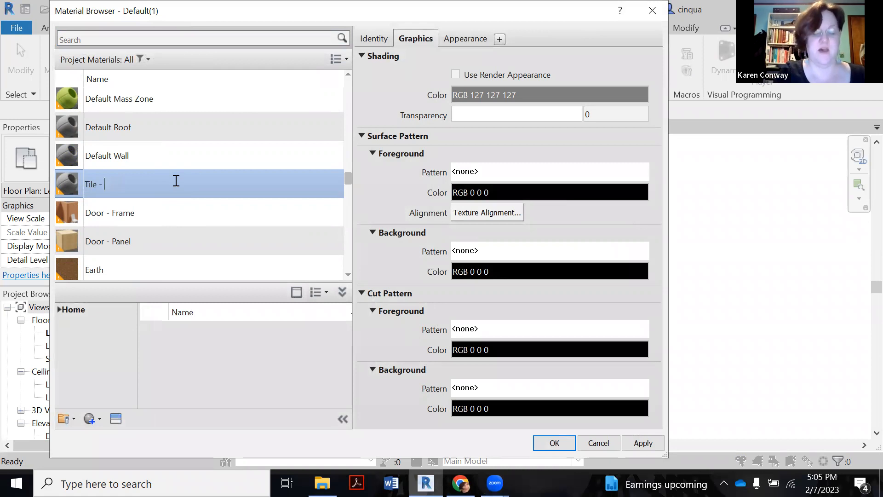
text(Matte)
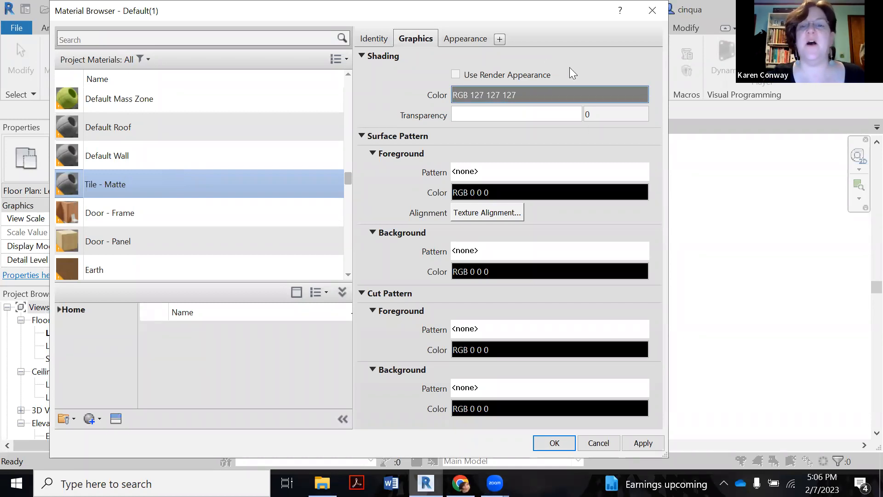
Give Tile - Matte its own duplicated appearance asset.
click(466, 39)
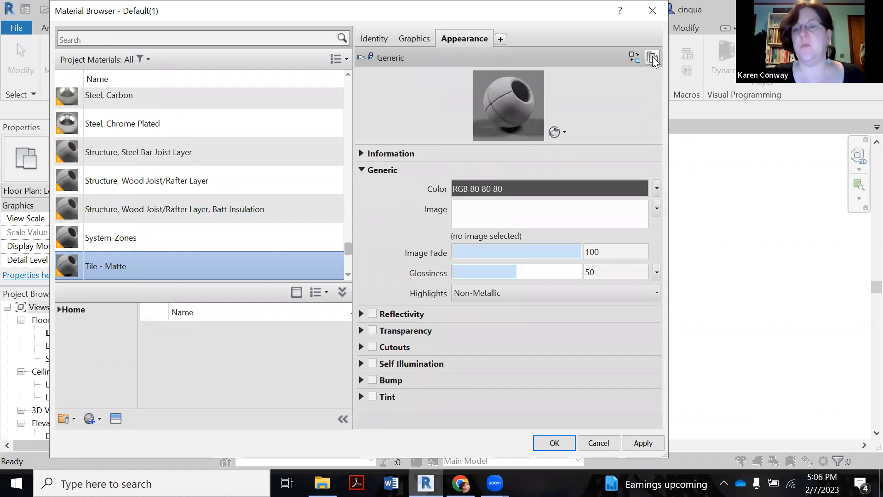
click(654, 57)
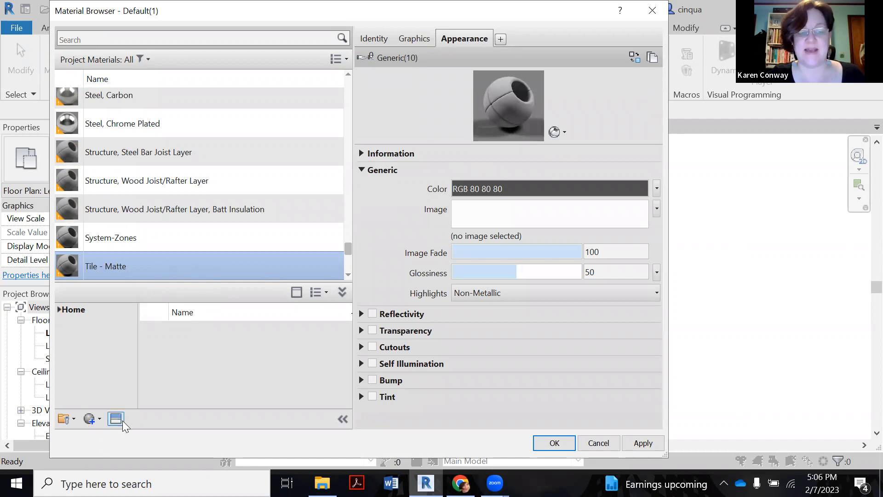
Assign Tile - Matte the Granite - Brown-Black stone flooring appearance and start replacing its image.
click(116, 419)
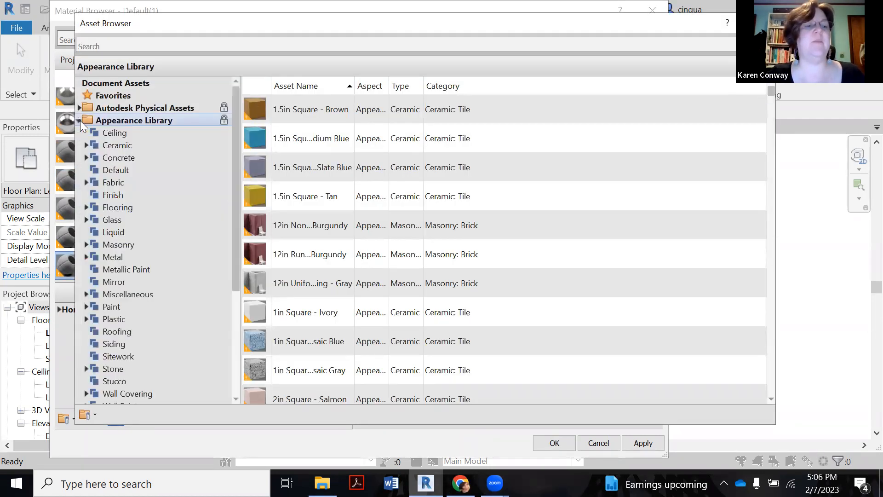
click(85, 207)
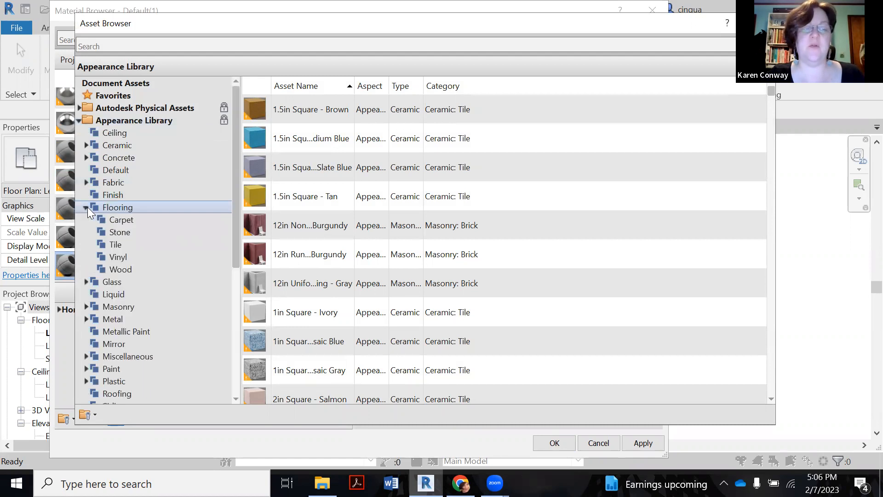
click(119, 232)
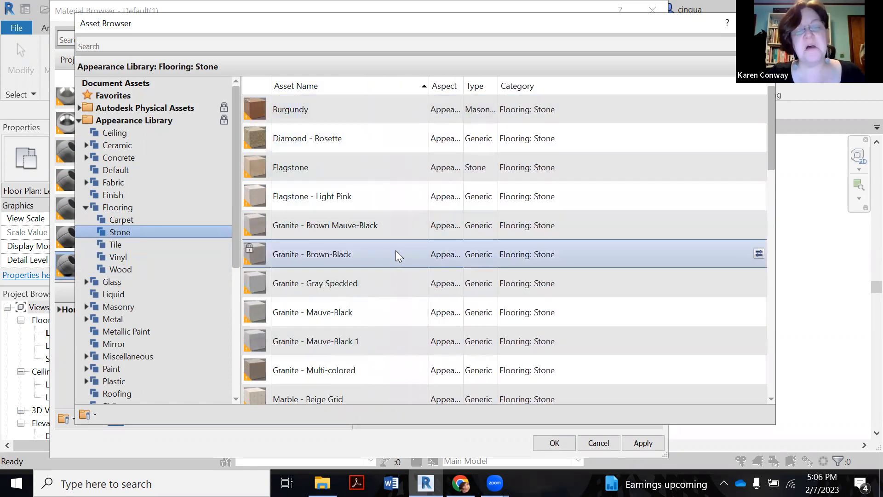
mouse_move(759, 254)
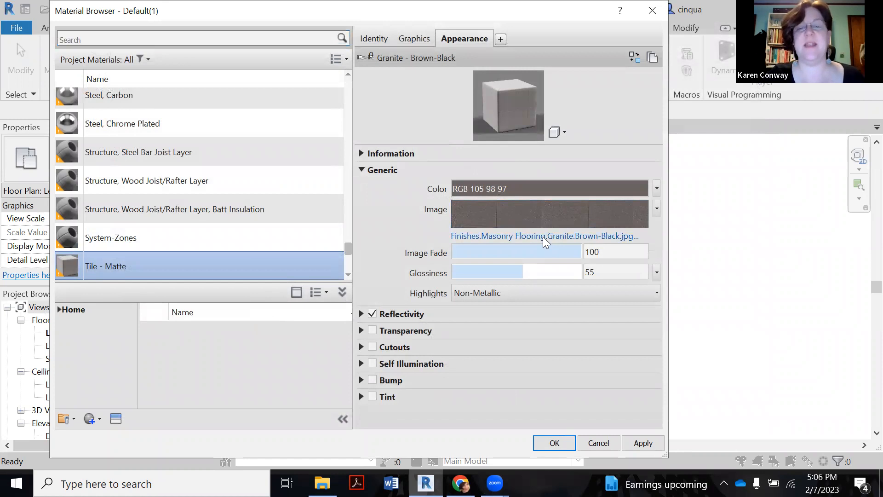
click(547, 236)
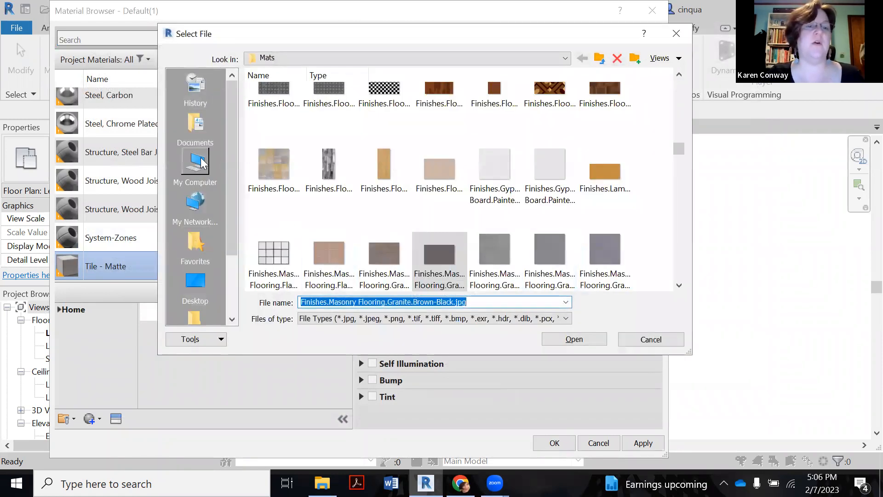
mouse_move(202, 173)
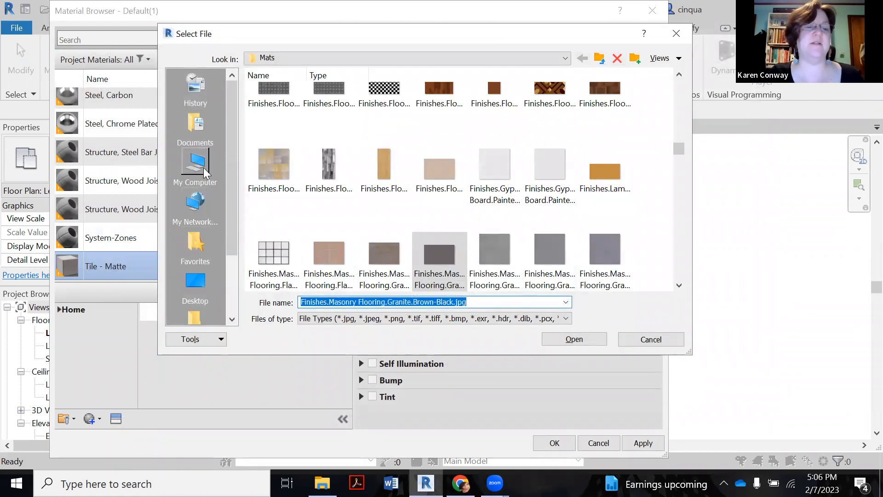
Load Tile 2 - Artistic tile granite.jpg from the project's Materials folder as the Tile - Matte texture.
click(195, 168)
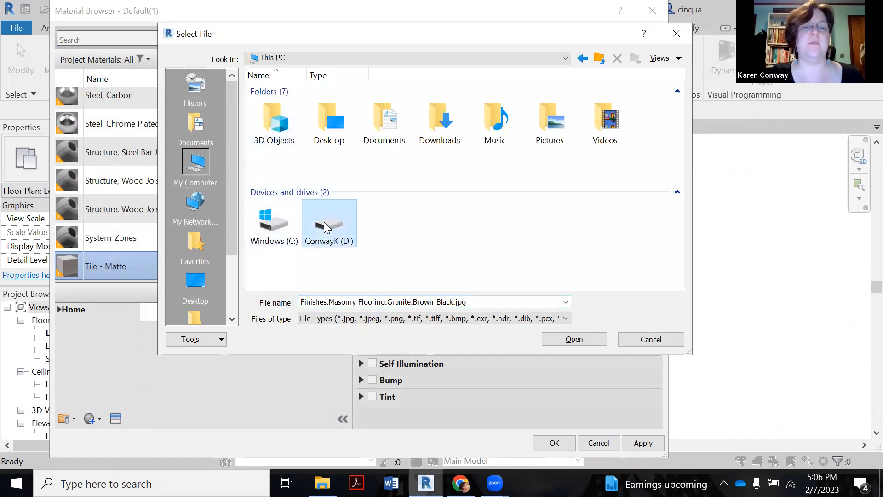
double_click(330, 223)
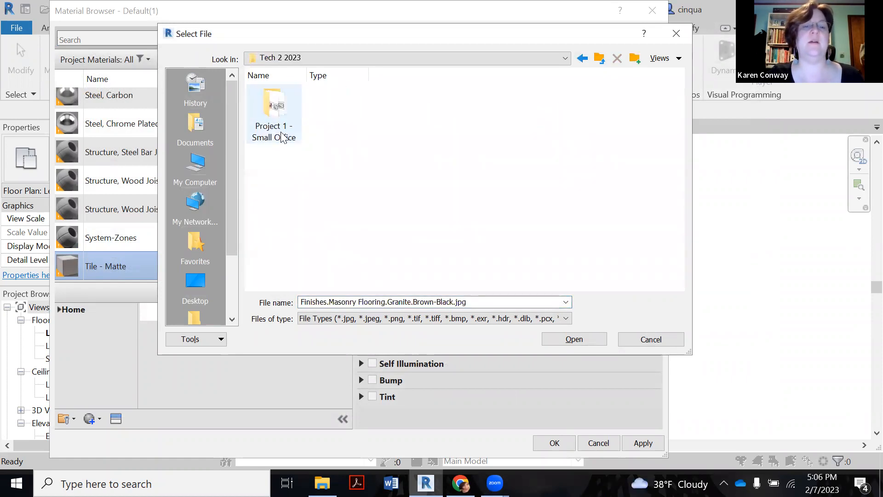
double_click(274, 112)
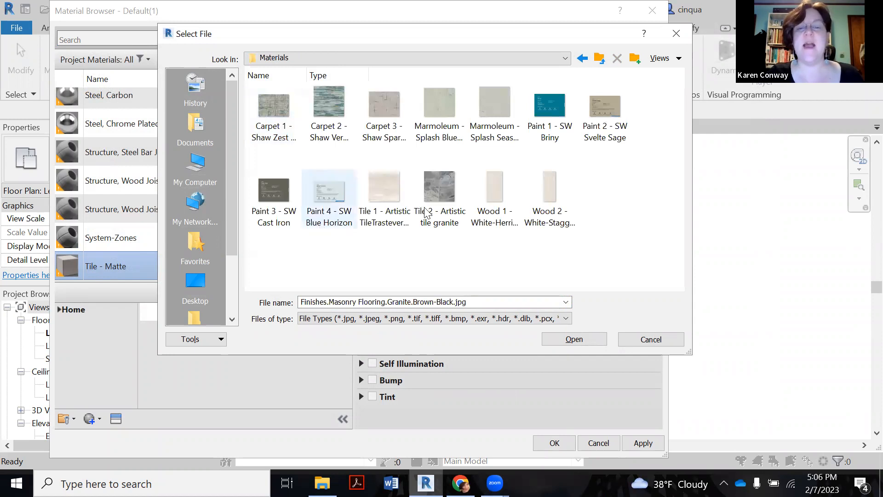
click(574, 340)
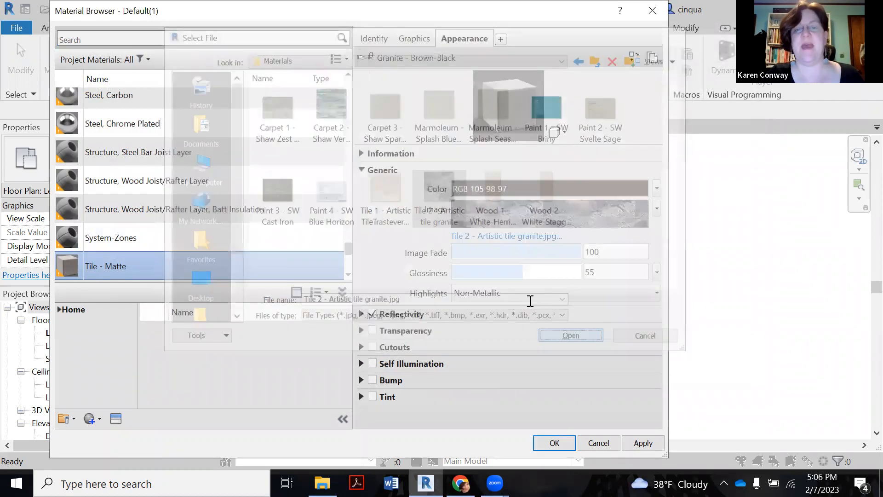
click(571, 334)
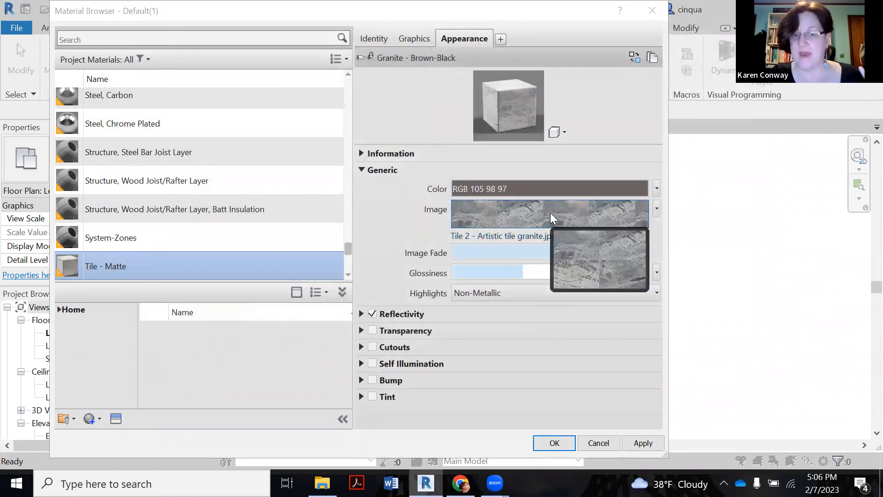
click(550, 215)
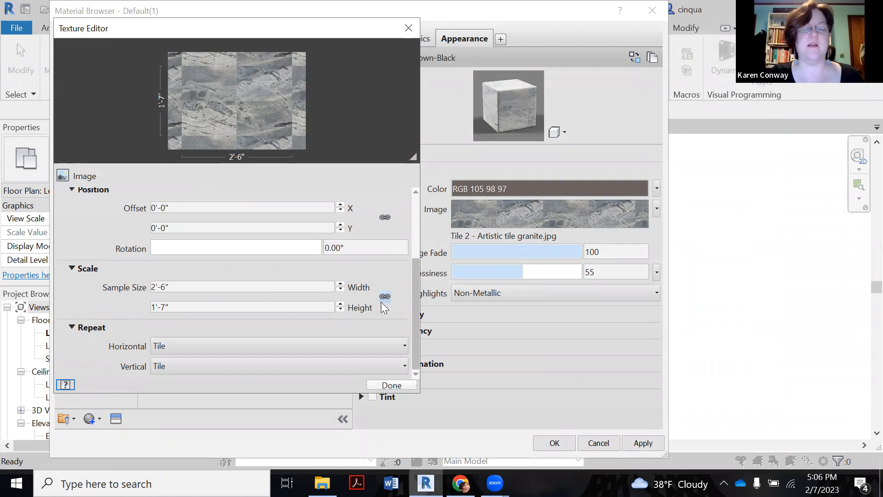
Set the granite texture to repeat at 4'-0" square with width and height linked.
click(242, 287)
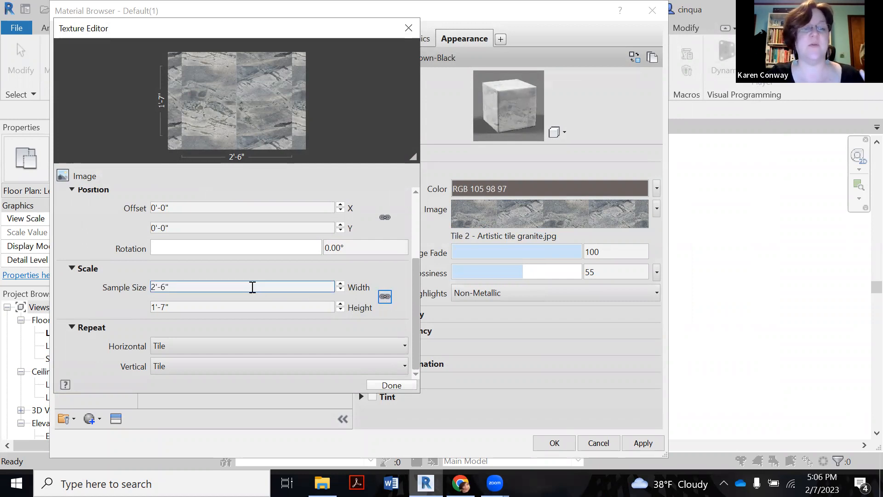
triple_click(242, 287)
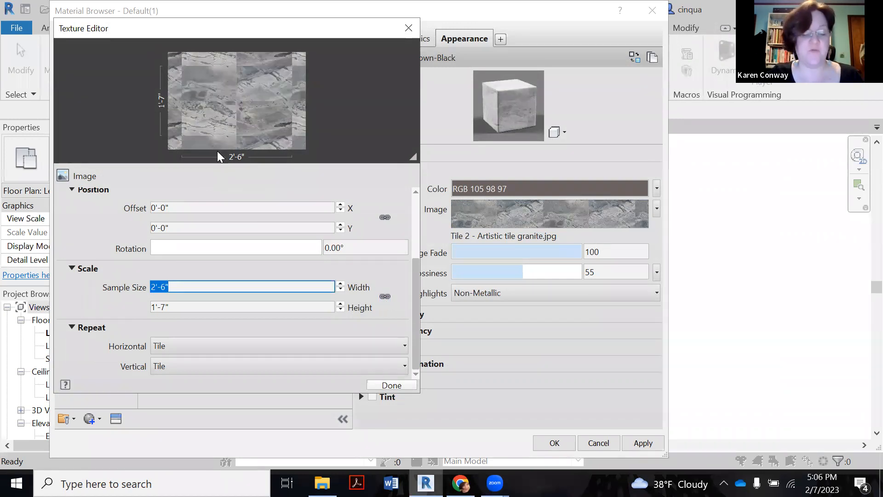
text(4)
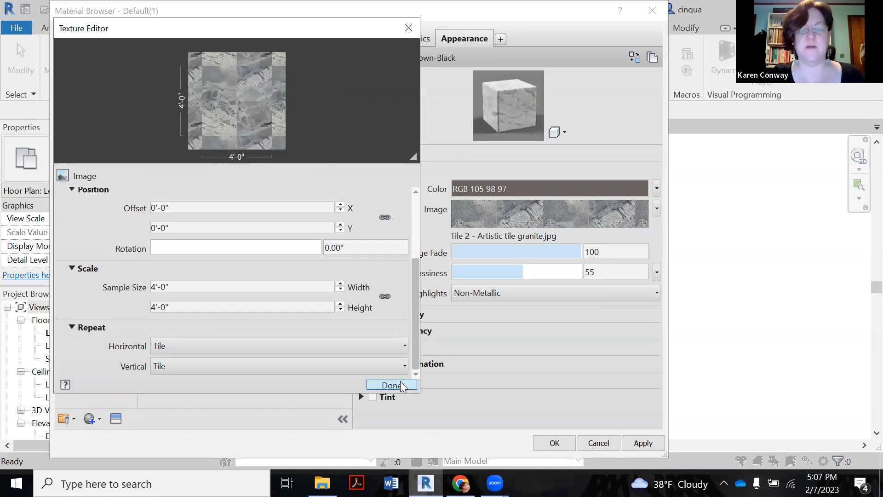
click(392, 385)
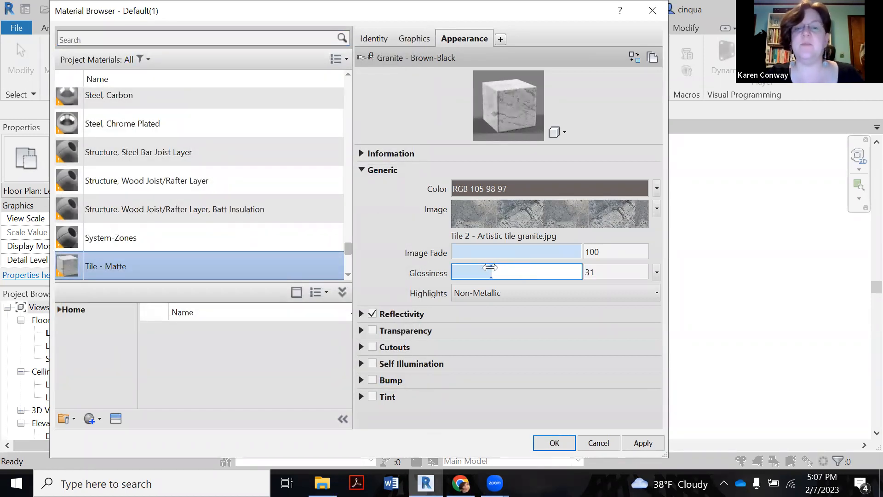
Lower Tile - Matte glossiness to 31 with non-metallic highlights, apply and close the material settings.
click(643, 443)
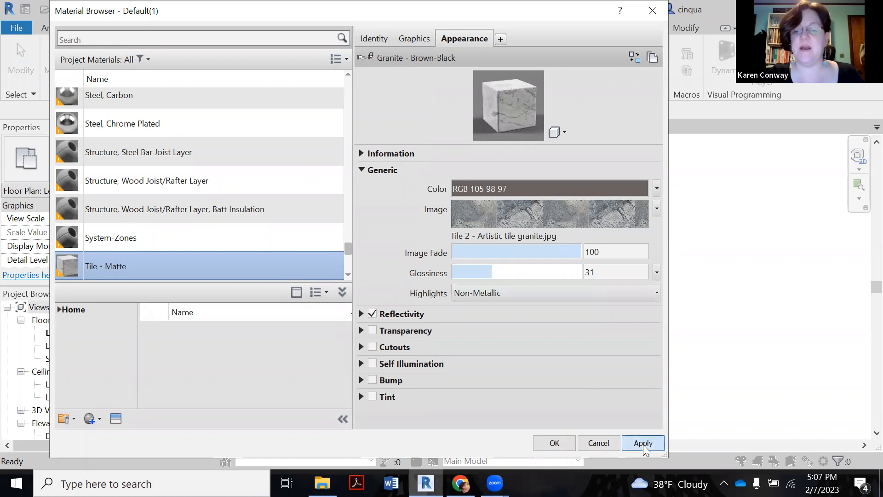
click(643, 443)
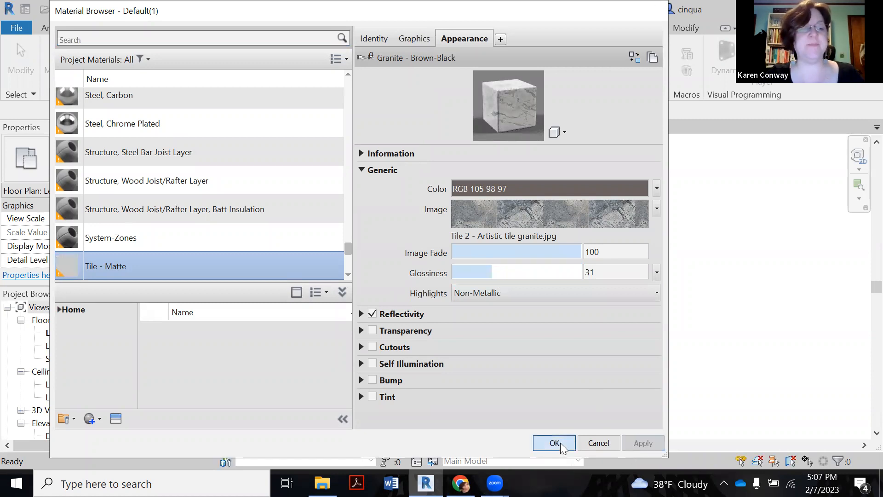
click(554, 443)
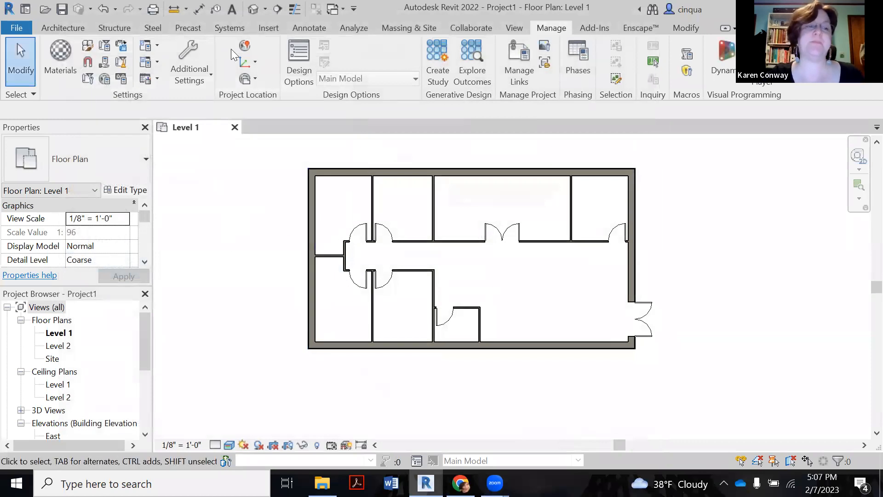
Start sketching a new architectural floor from the Architecture floor tools.
click(62, 28)
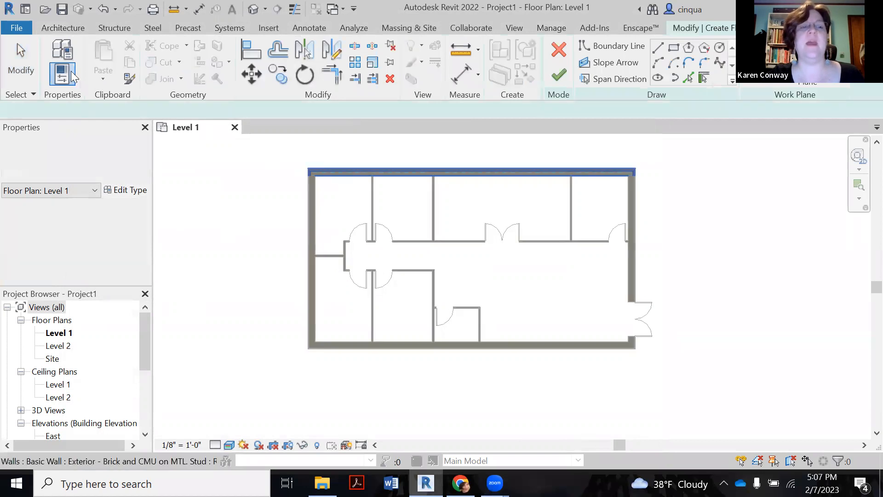
click(62, 28)
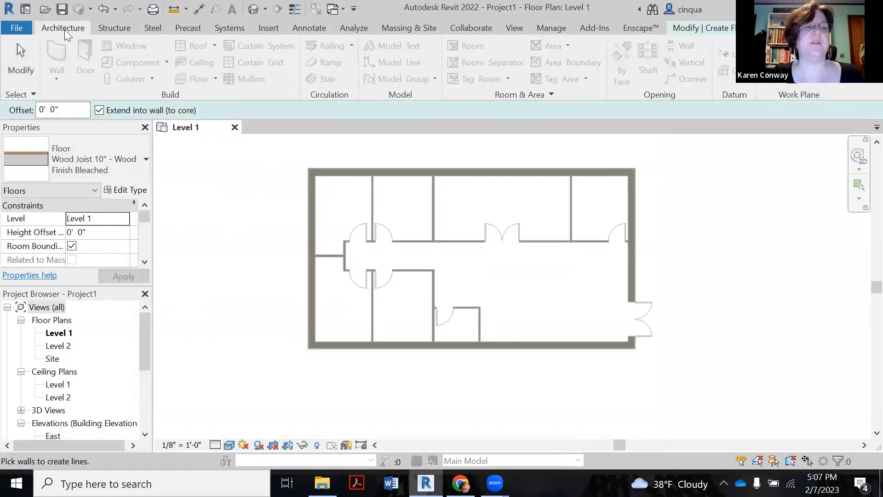
mouse_move(632, 56)
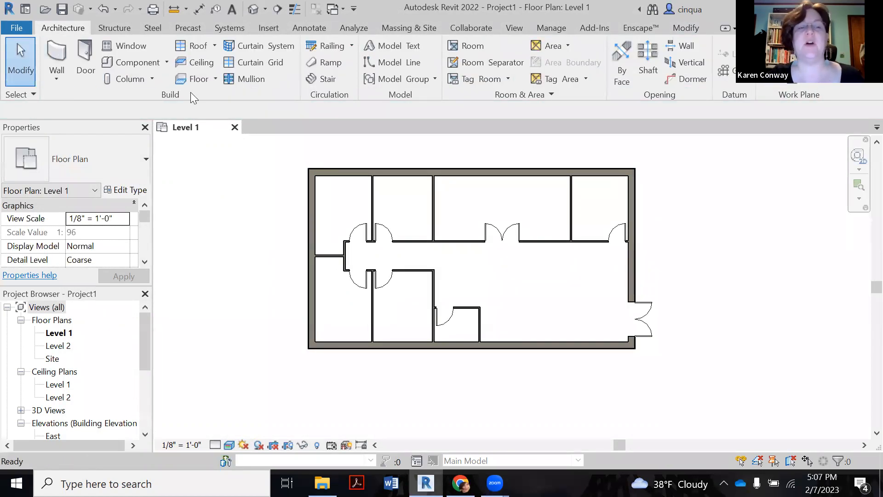
click(215, 79)
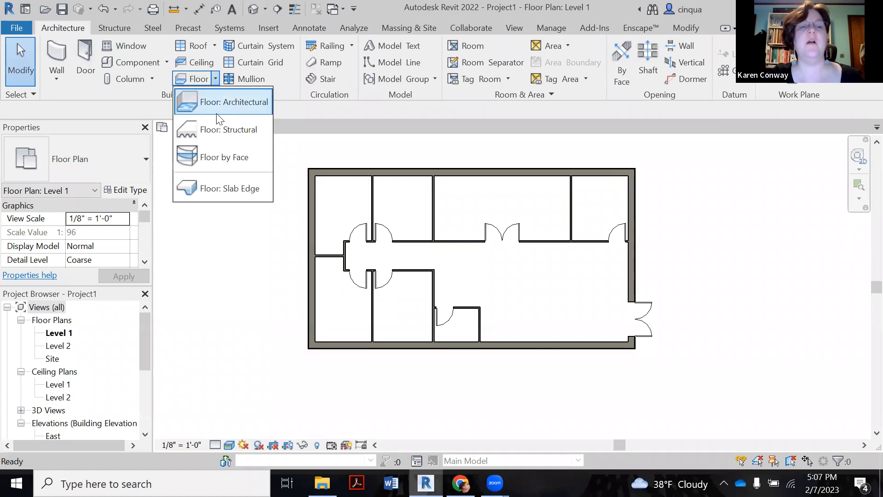
click(238, 102)
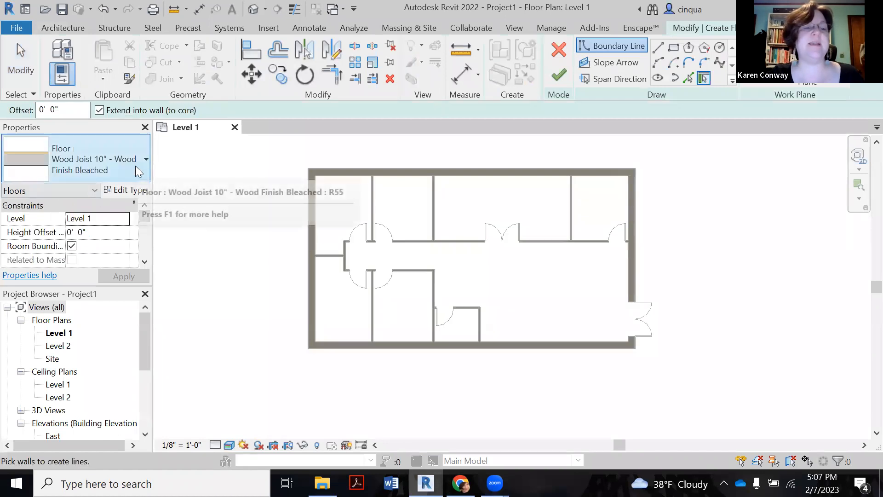
Choose the Wood Joist 10" - Ceramic Tile floor type and bring up its type properties.
click(145, 159)
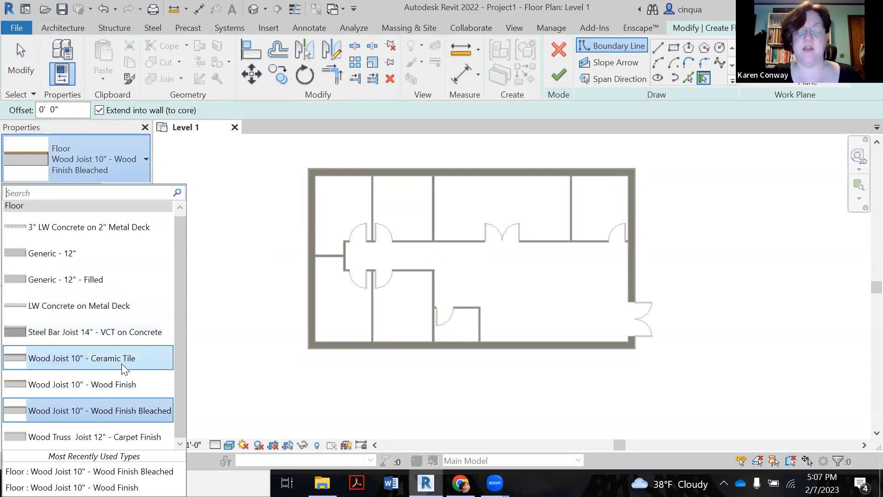
click(82, 358)
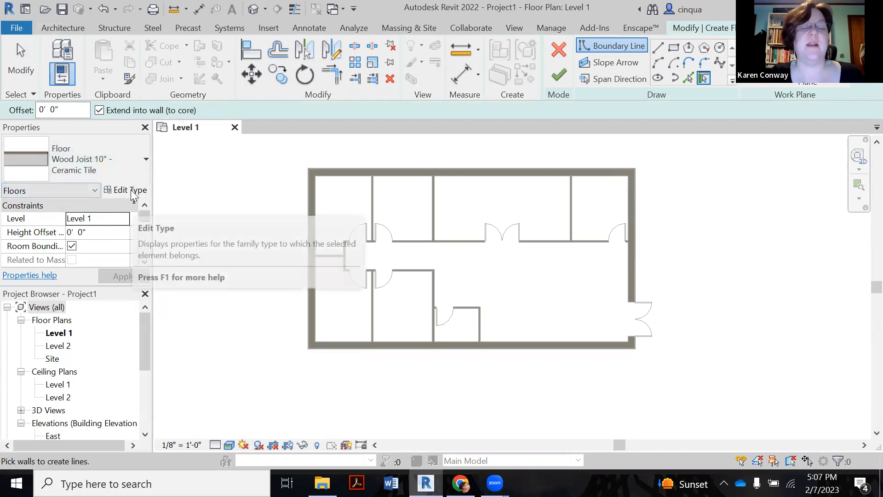
click(130, 190)
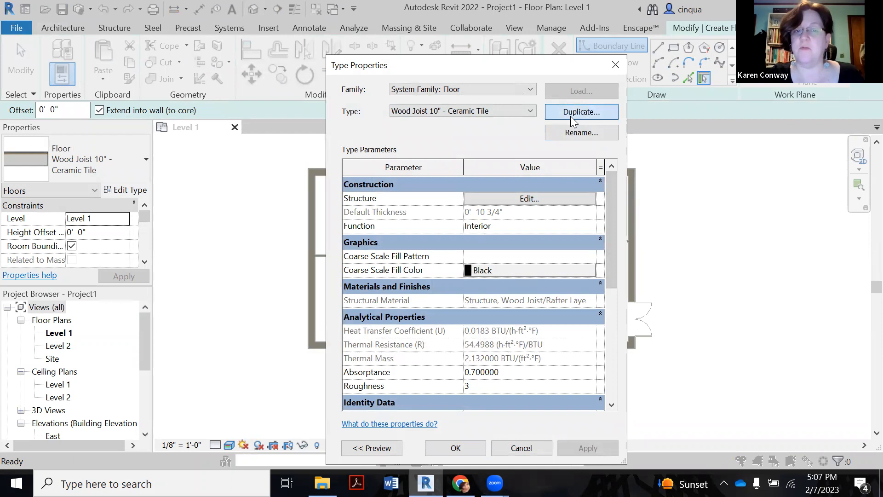
Duplicate the floor type as Wood Joist 10" - Tile 1 Shiny and edit its layer structure.
click(582, 111)
text(Wood Joist 10" - Tile 1 Shiny)
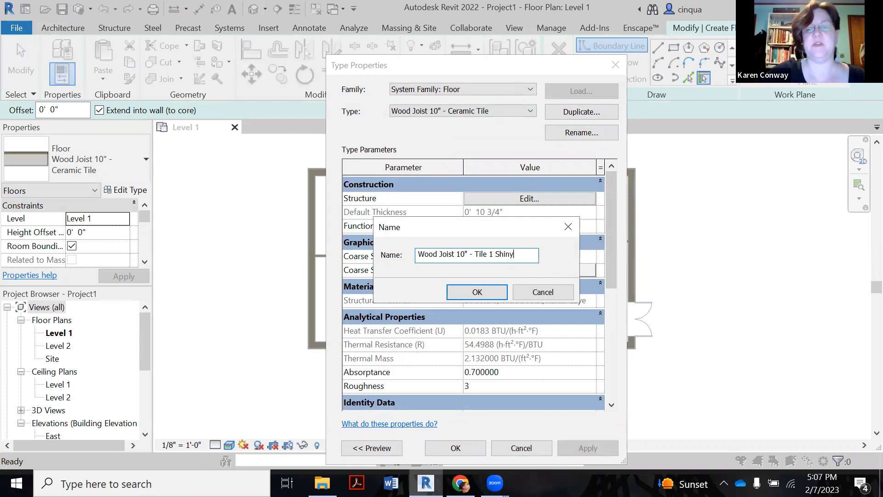
click(477, 292)
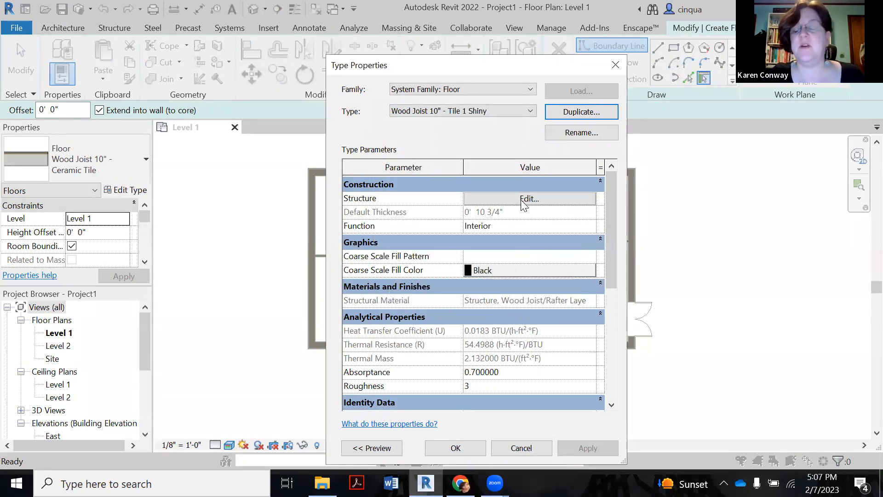
click(528, 199)
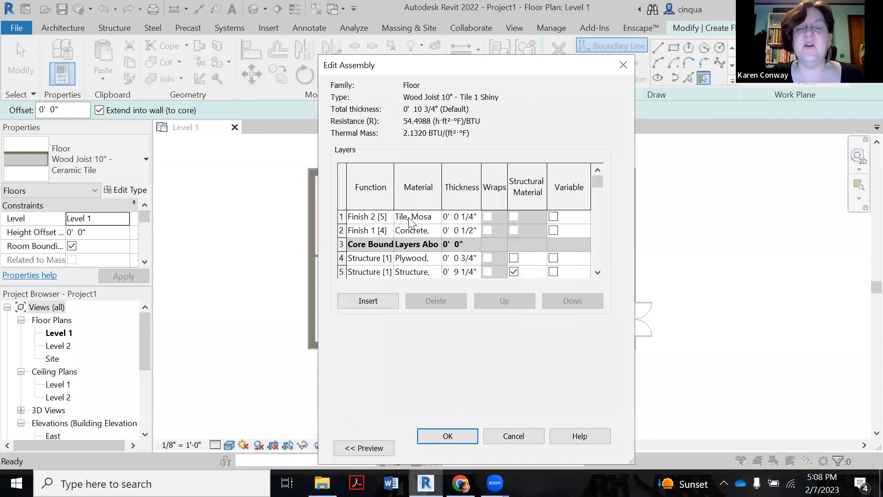
Assign Tile - Shiny to the top finish layer and confirm the new floor type.
click(367, 216)
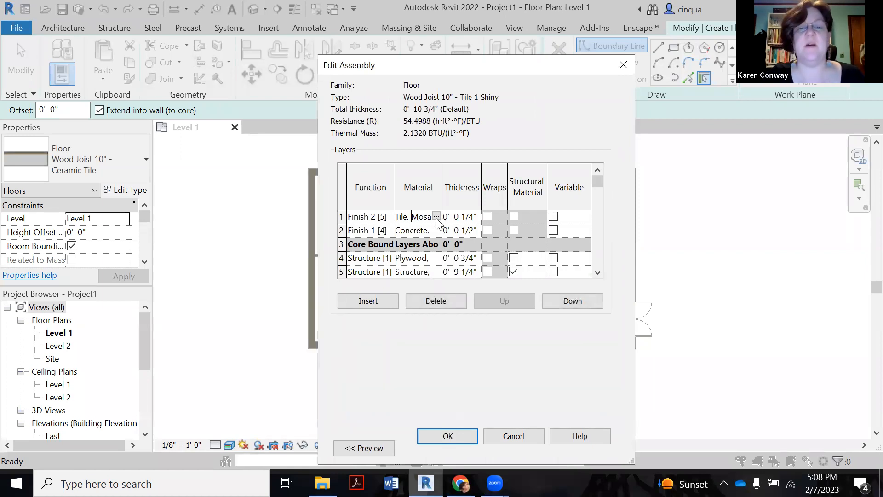
click(436, 217)
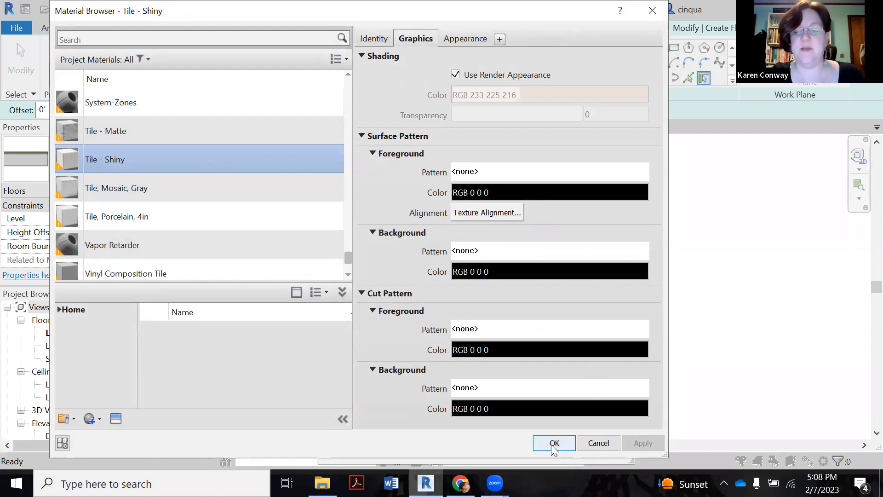
click(554, 442)
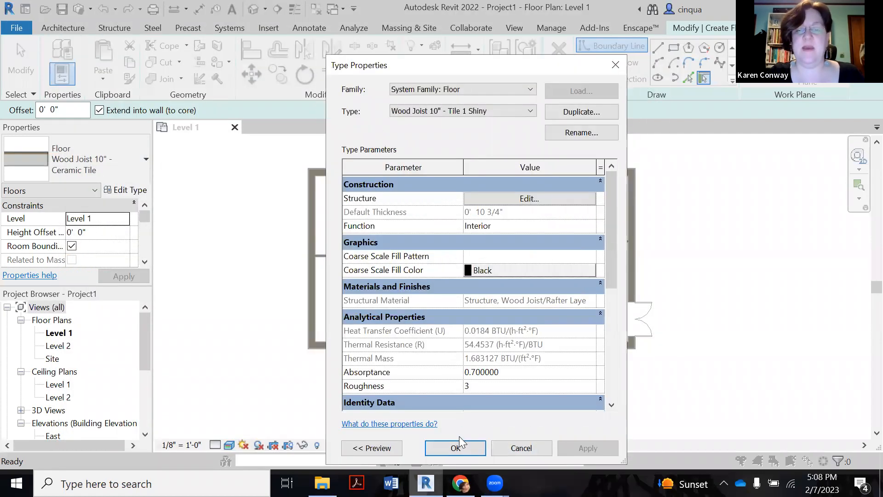
click(455, 448)
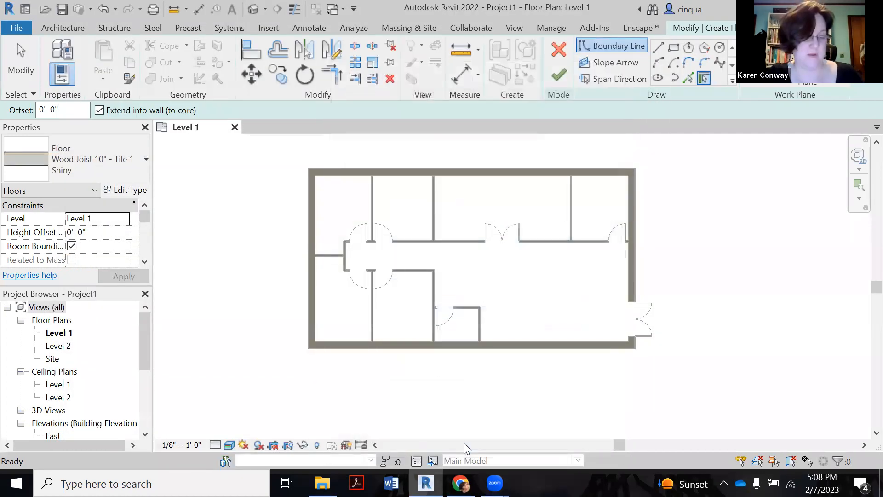
Finish the shiny tile floor in the top-right room and show the plan in consistent colours.
click(688, 62)
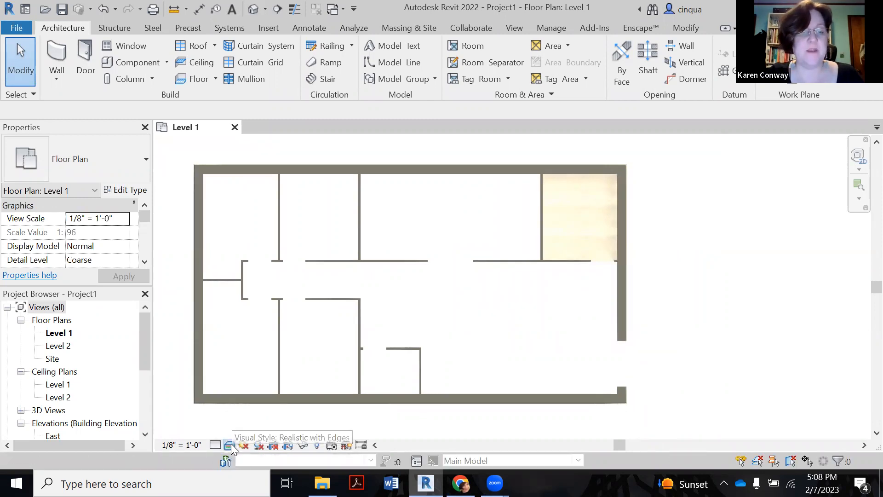
click(231, 445)
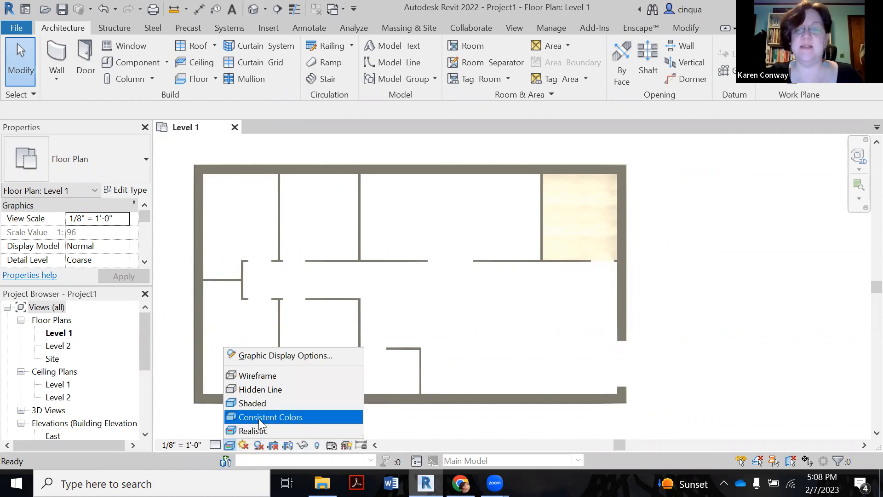
click(259, 390)
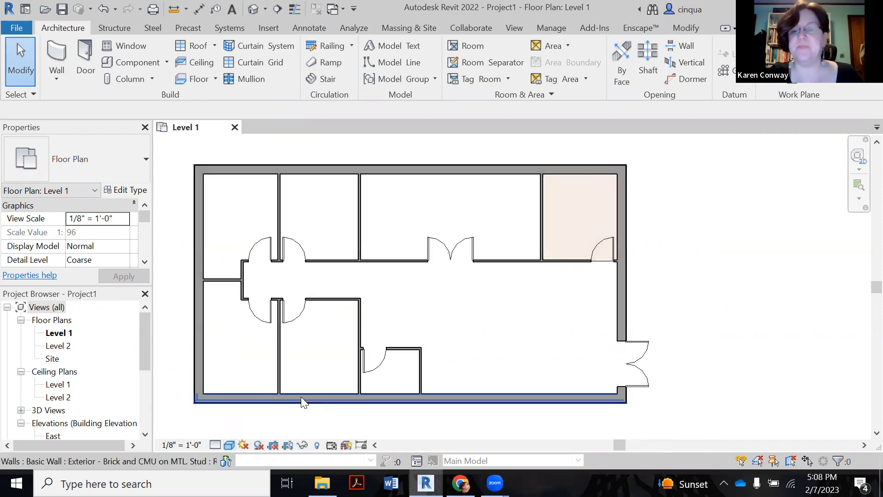
Switch the plan to Realistic display to reveal the tile texture.
click(229, 446)
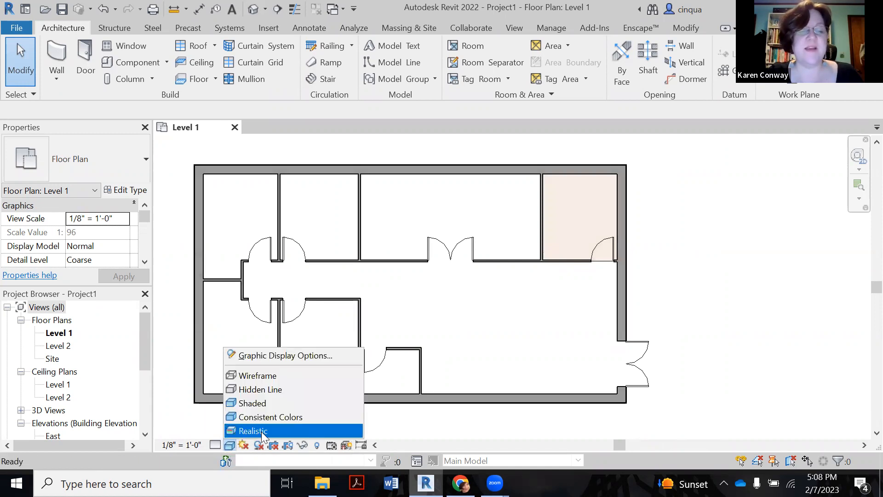
click(252, 431)
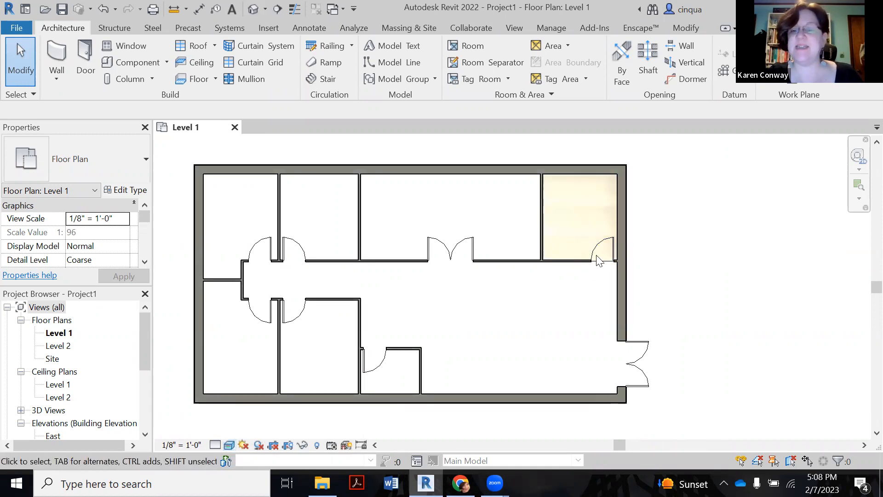
mouse_move(581, 252)
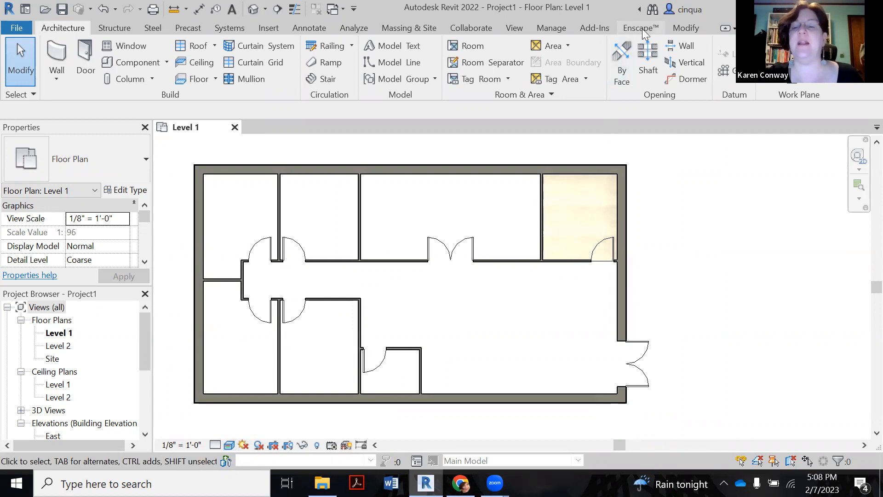
click(640, 28)
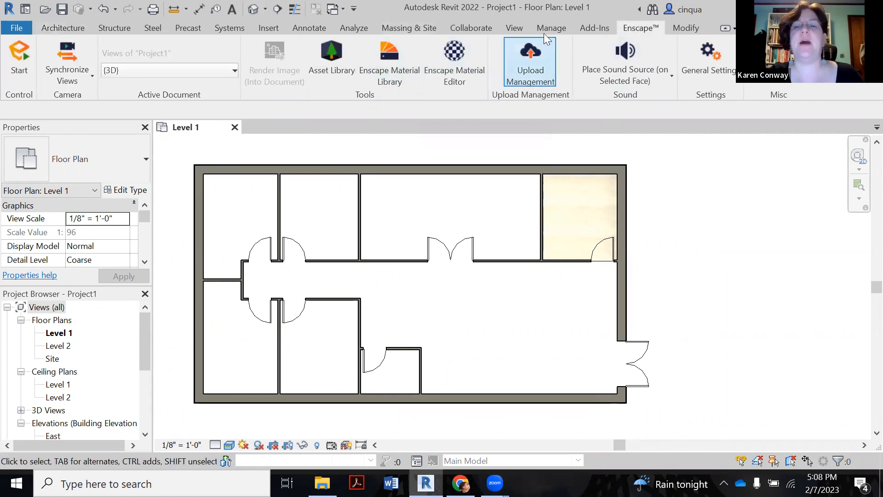
Give Tile - Shiny a Crosshatch surface pattern foreground via Manage > Materials, applied and confirmed.
click(550, 27)
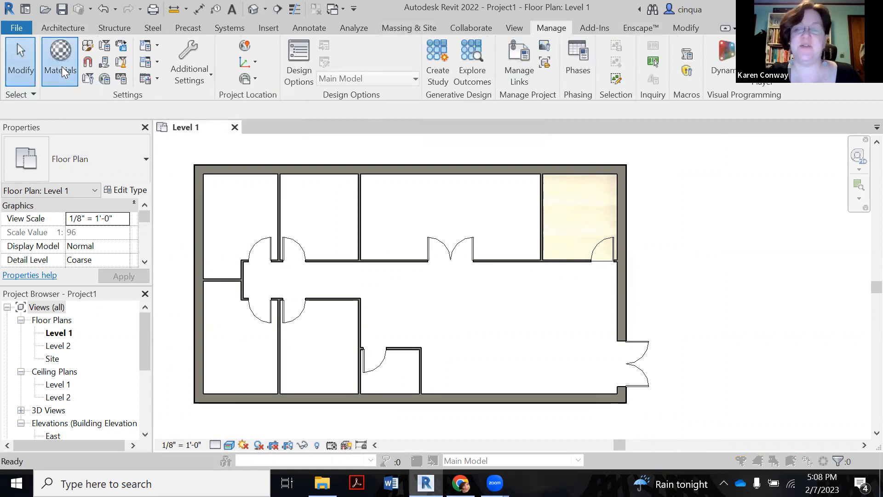
click(59, 57)
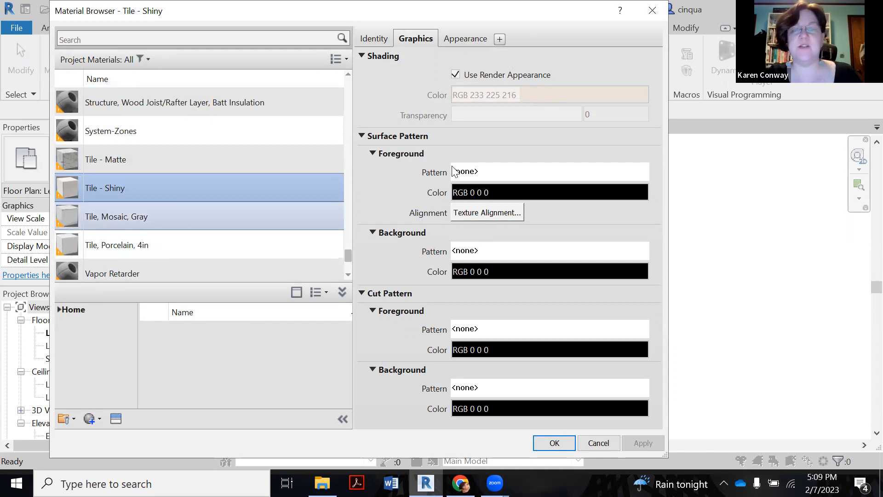
mouse_move(510, 181)
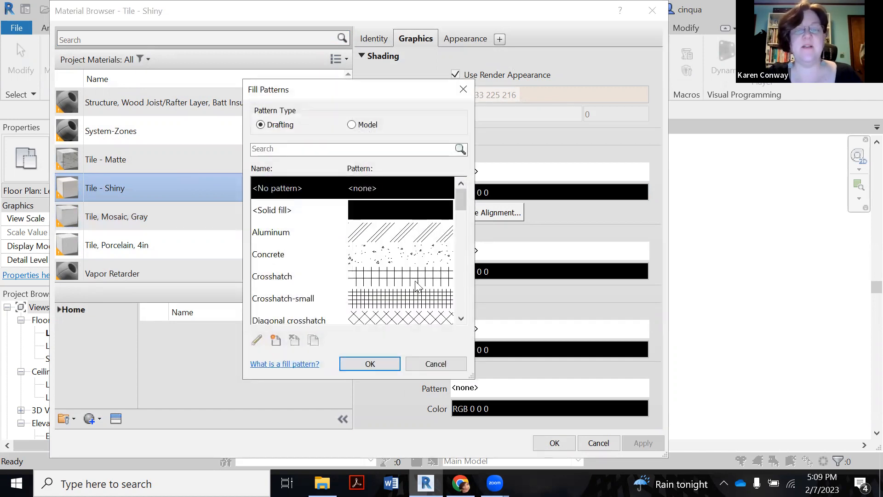
click(273, 276)
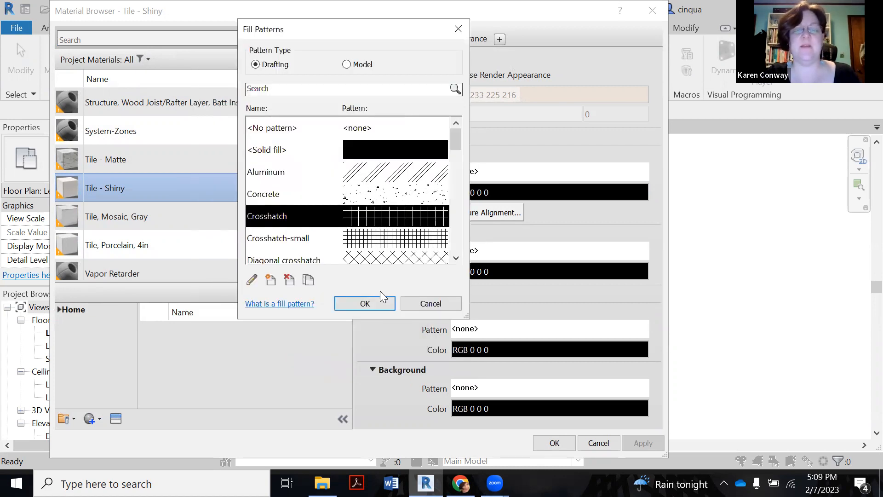
click(364, 303)
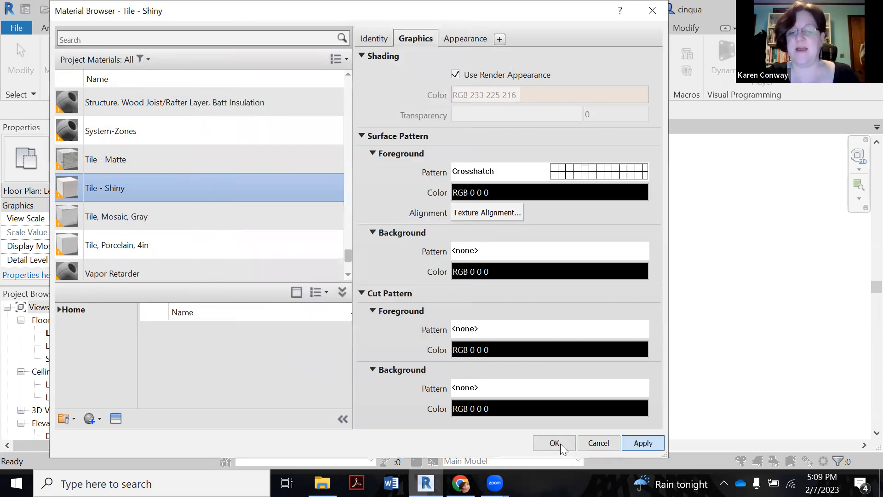
click(554, 443)
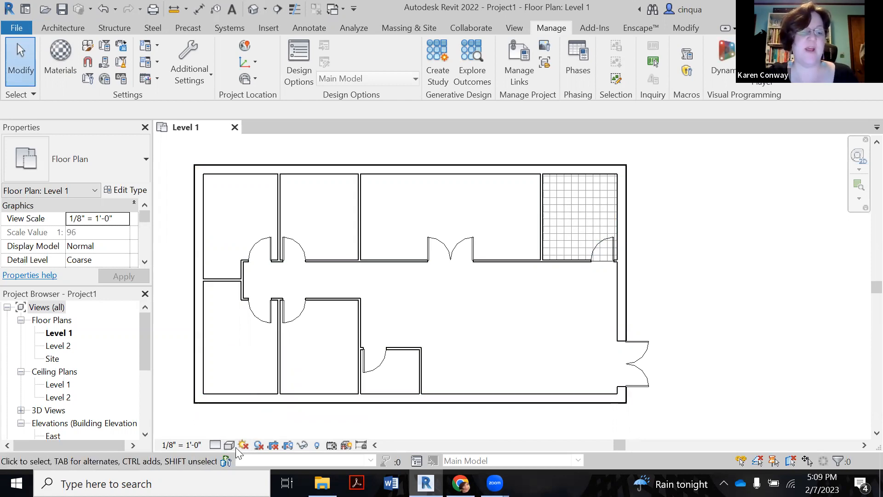
Set the Level 1 plan's visual style to Realistic so the shiny tile texture shows.
click(229, 445)
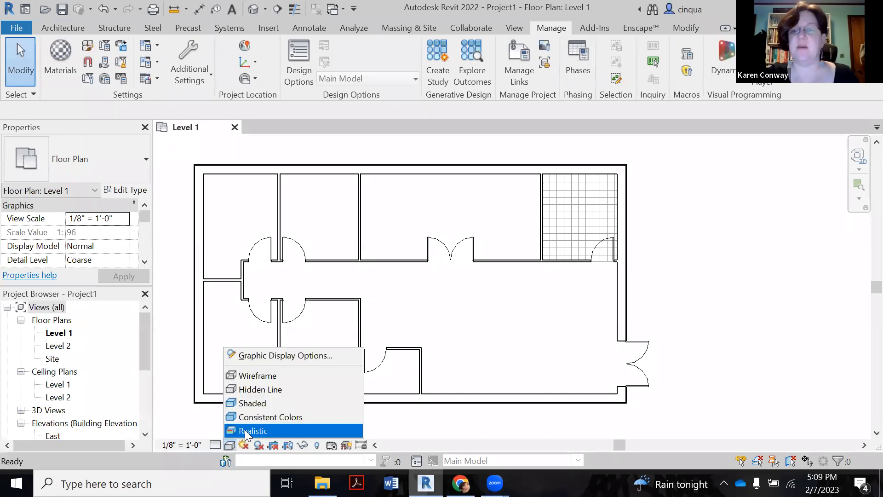
click(253, 431)
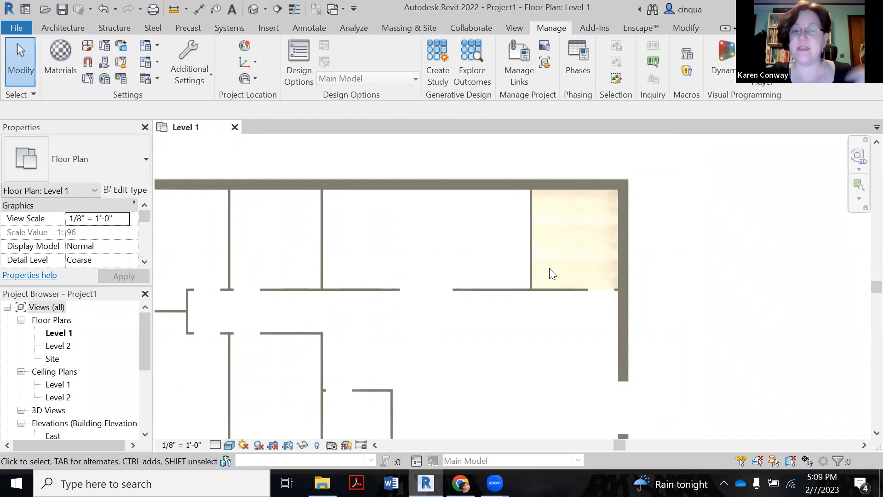
mouse_move(544, 258)
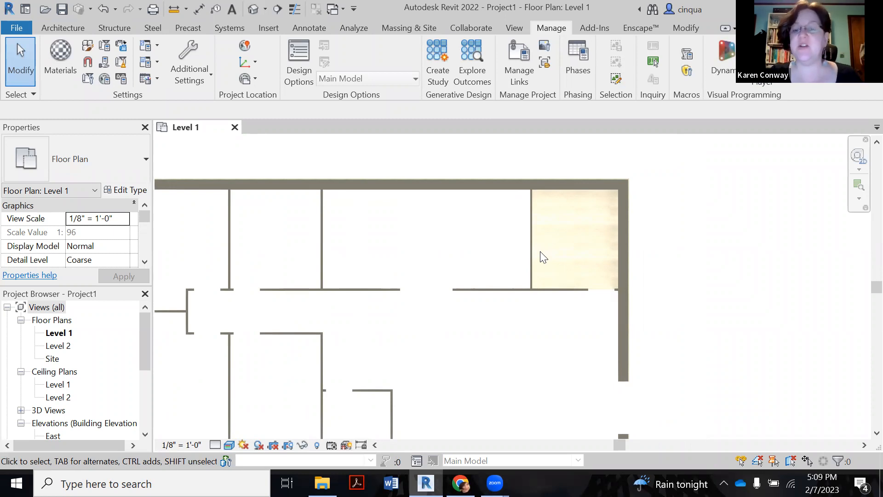
mouse_move(589, 271)
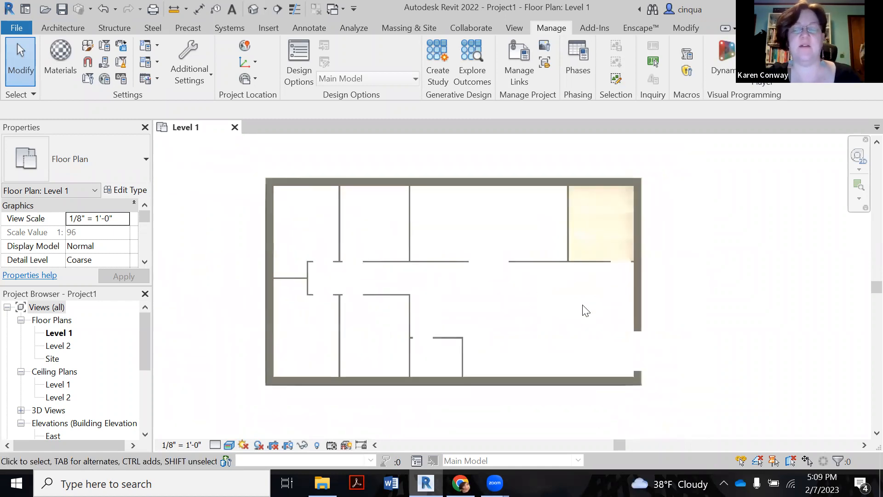
mouse_move(596, 213)
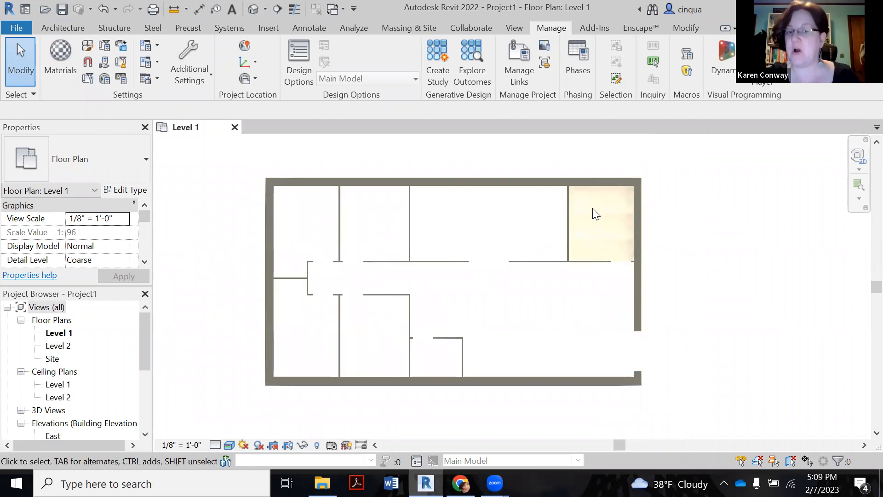
mouse_move(415, 250)
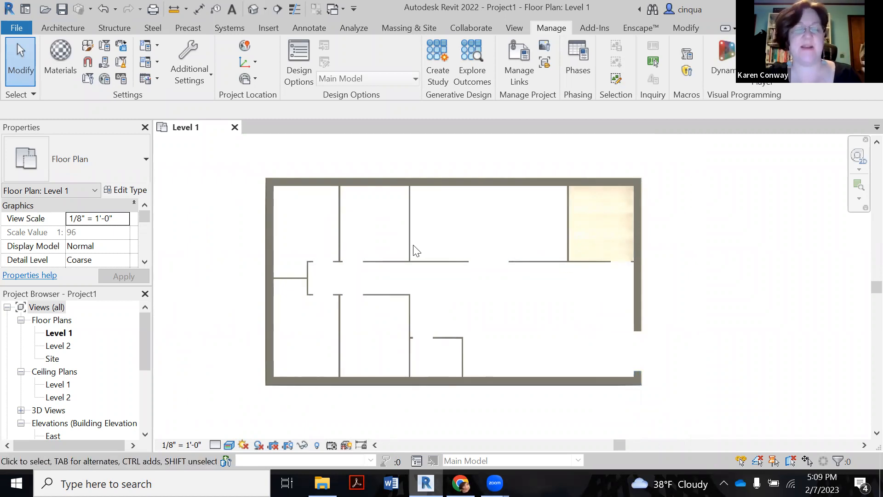
mouse_move(462, 315)
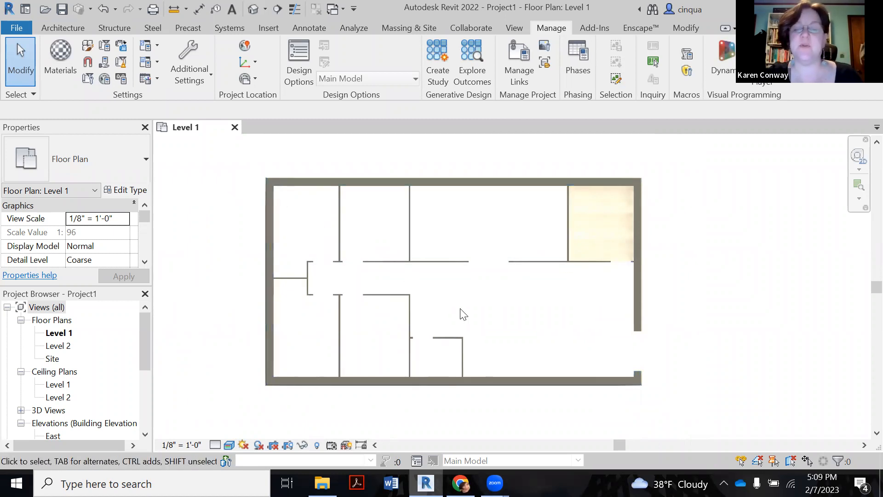
Start a new floor using the Wood Joist 10" - Ceramic Tile type and bring up its type properties.
click(63, 28)
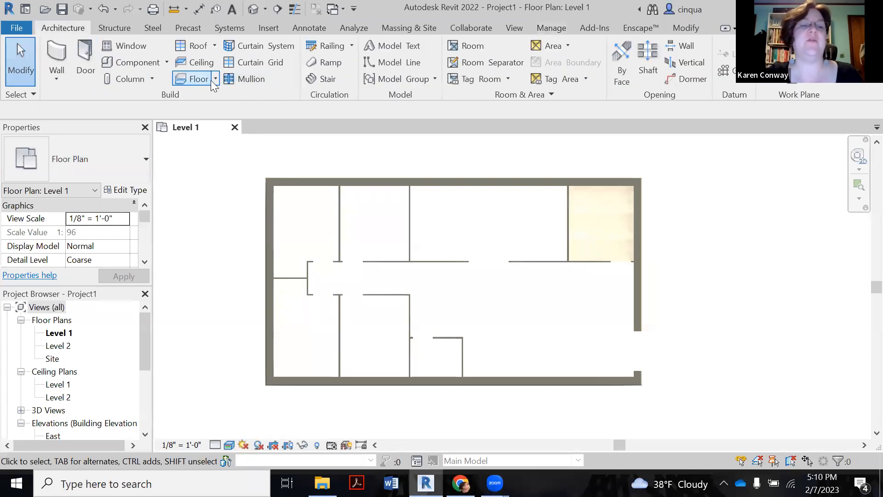
click(198, 79)
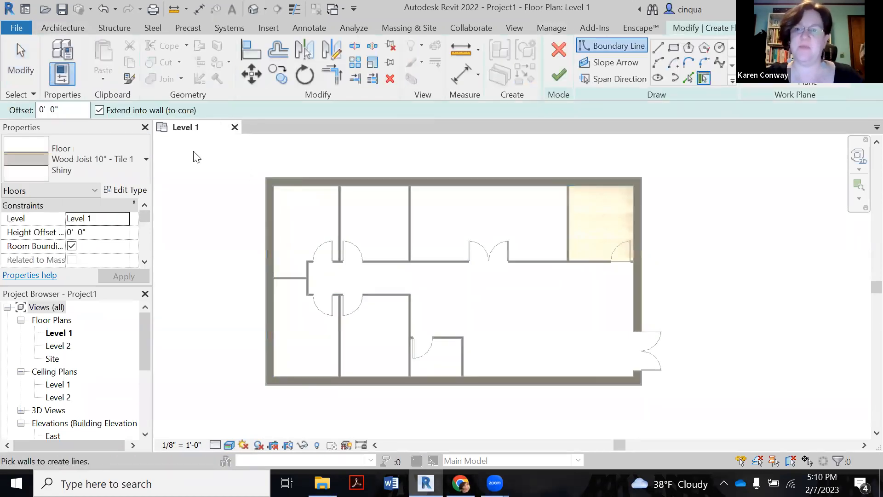
click(145, 159)
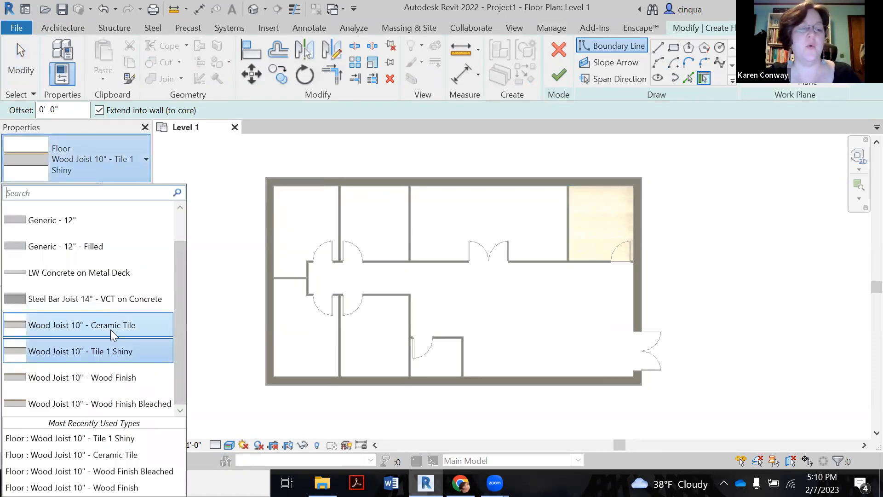
click(81, 325)
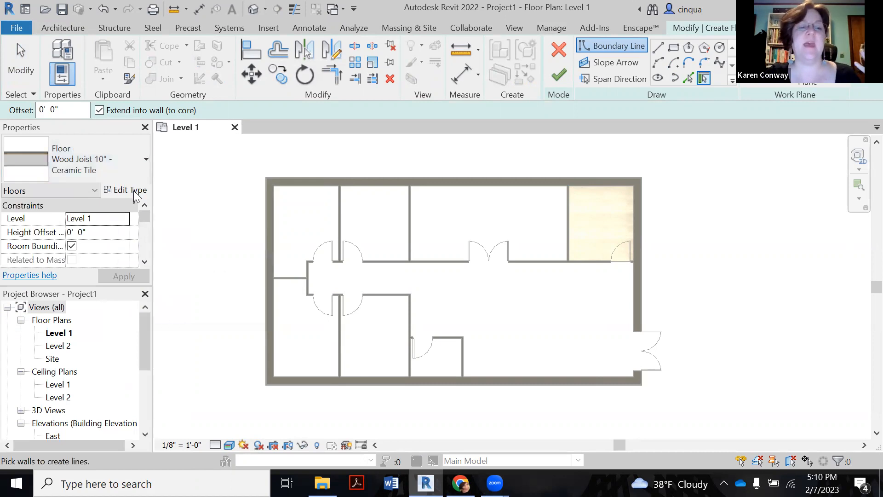
click(130, 190)
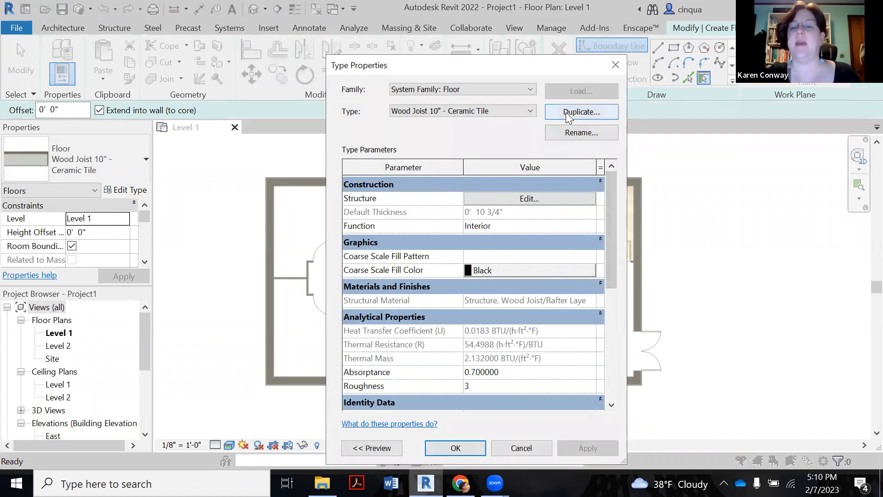
Duplicate the type under the name Wood Joist 10" - Tile 2 Matte.
click(581, 111)
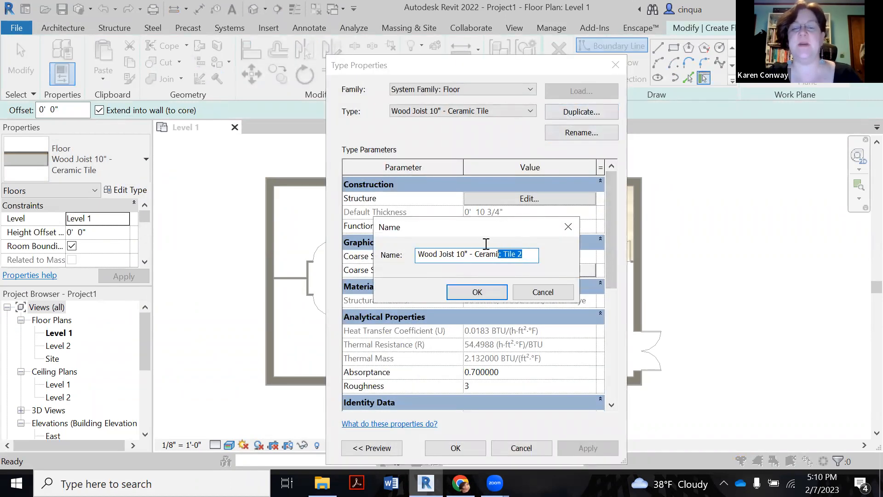
text(Wood Joist 10" - T)
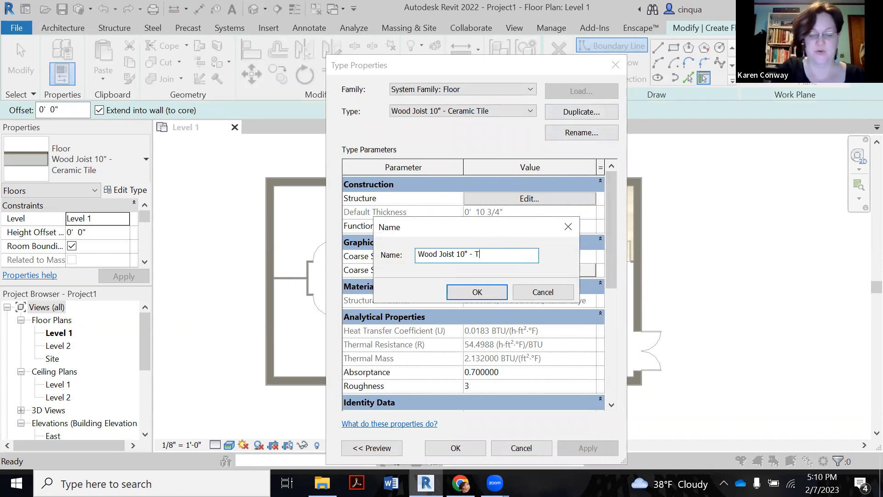
text(ile 2 Ma)
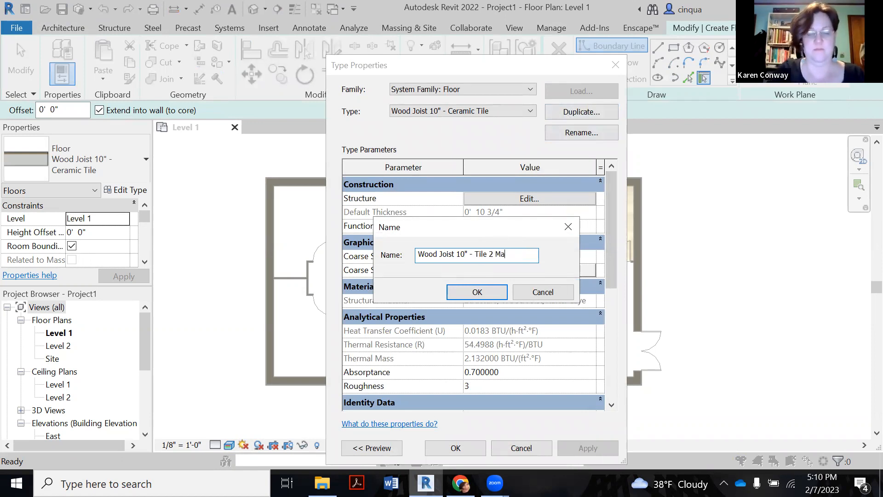
click(476, 291)
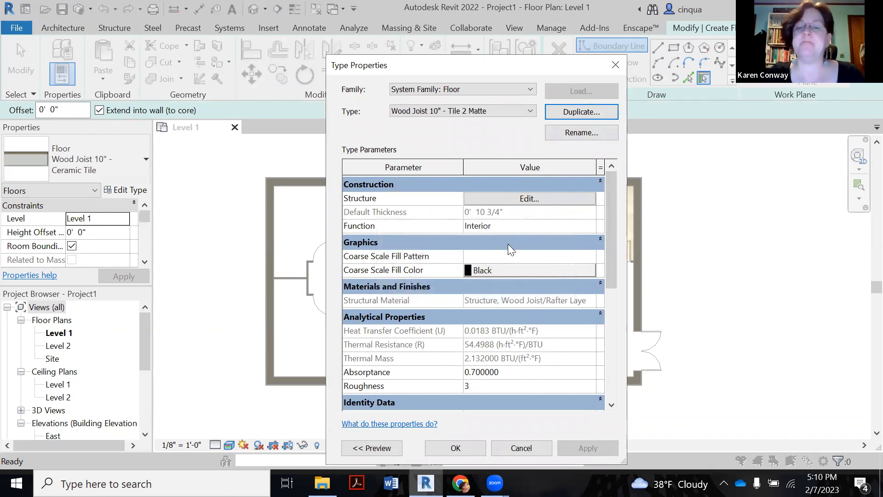
Set the Tile 2 Matte floor's top finish layer material to Tile - Matte.
click(529, 199)
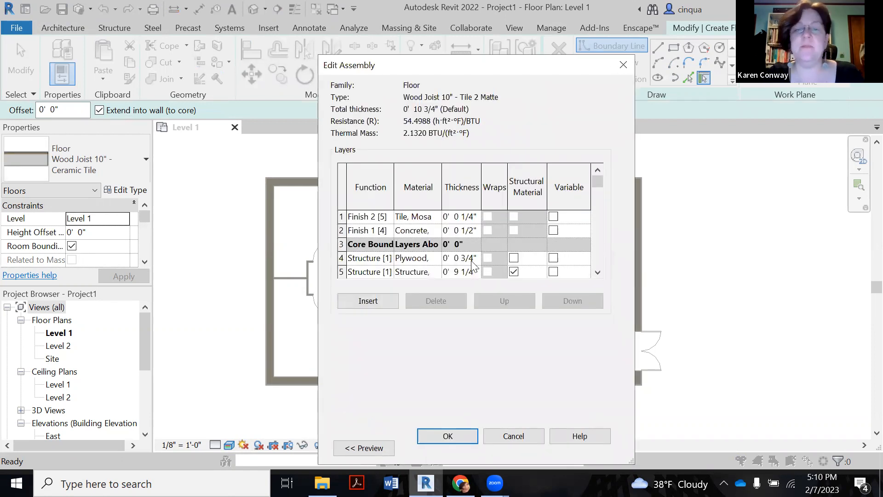
click(418, 216)
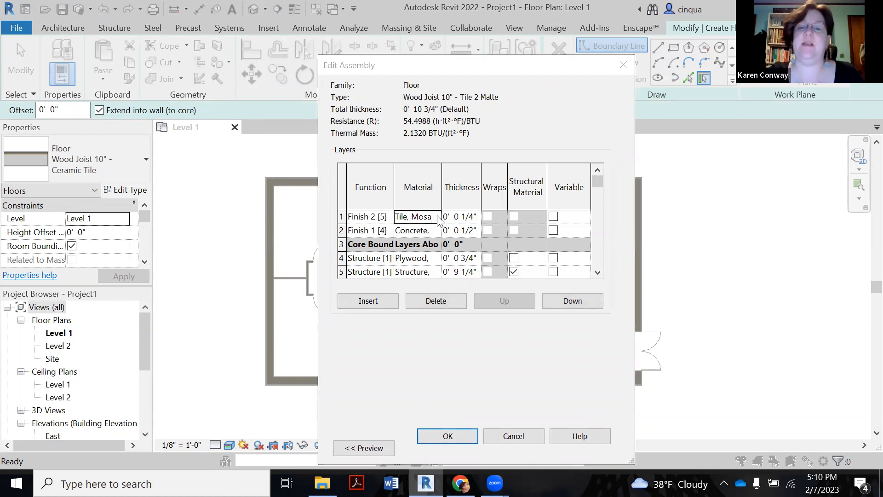
click(417, 216)
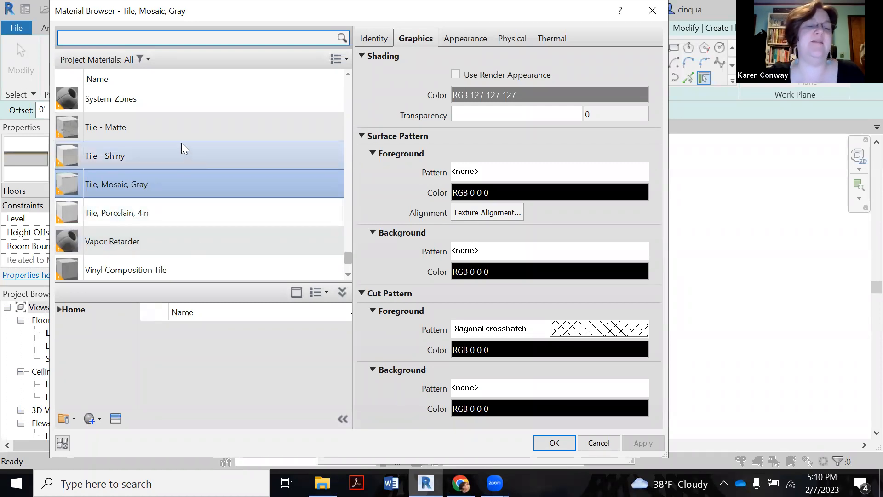
click(105, 127)
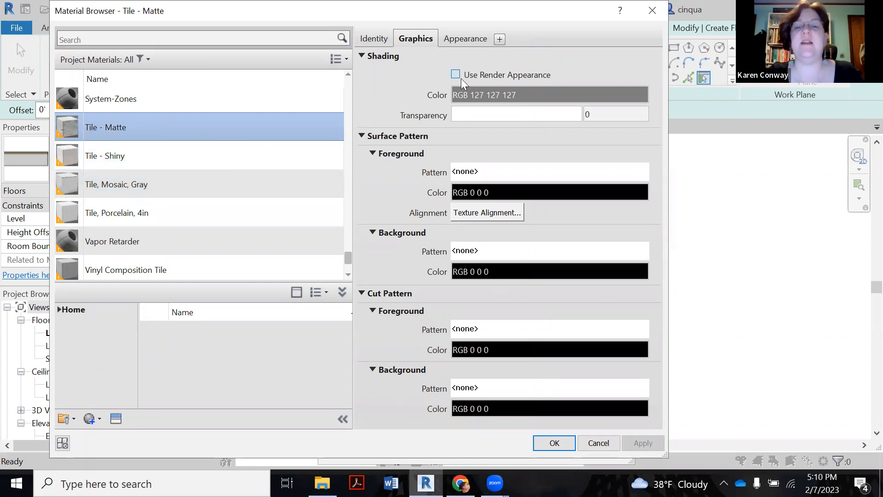
Enable Use Render Appearance for Tile - Matte's granite look and confirm the material.
click(465, 39)
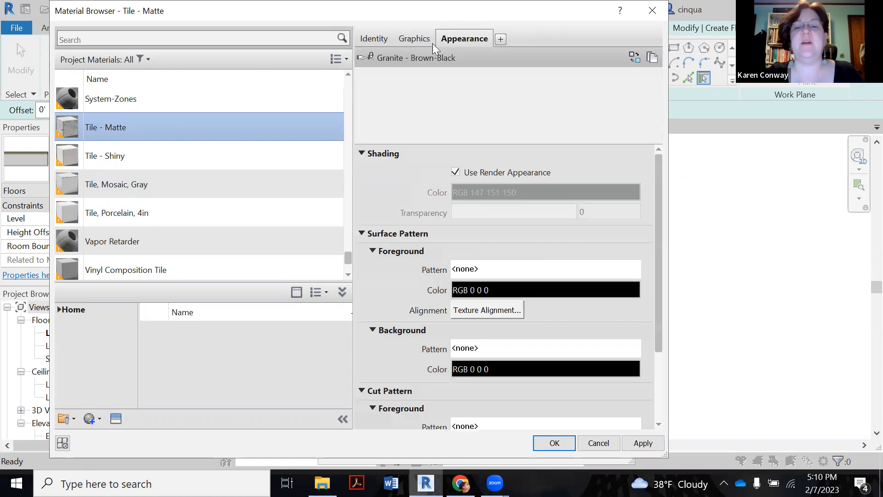
click(415, 39)
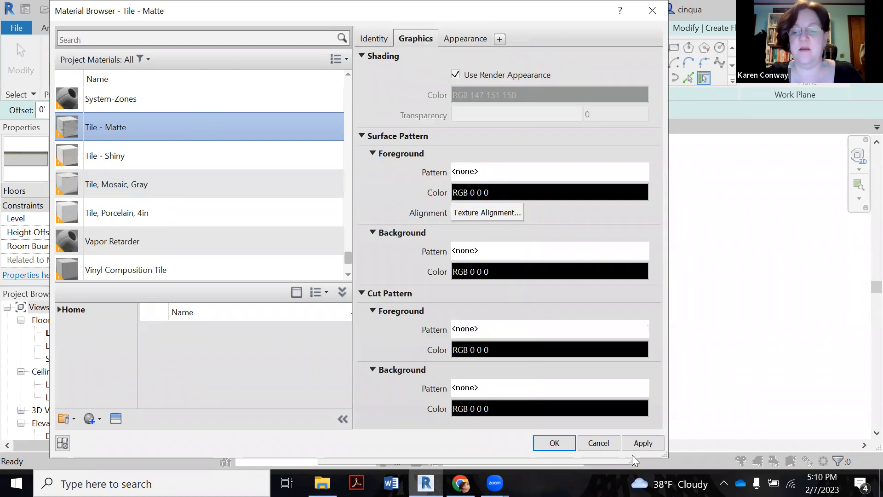
click(554, 443)
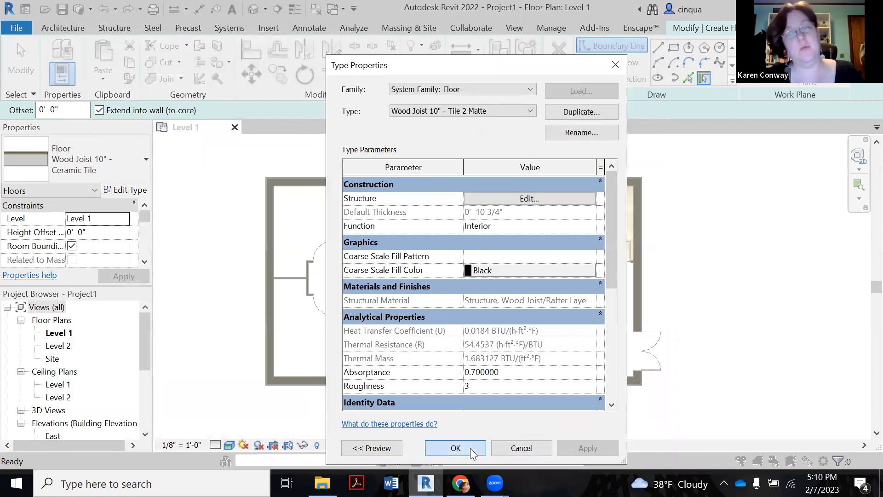
Confirm the floor type, outline the small bathroom as the boundary and finish the matte granite floor.
click(456, 448)
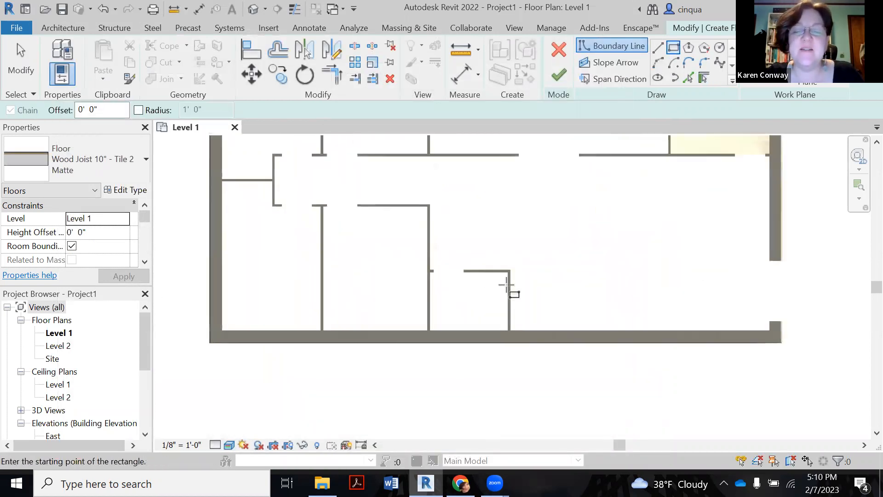
click(430, 330)
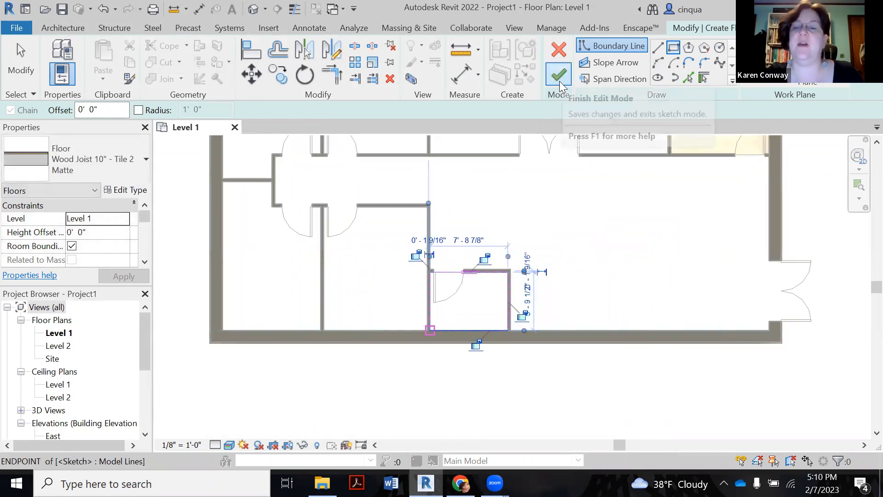
click(559, 74)
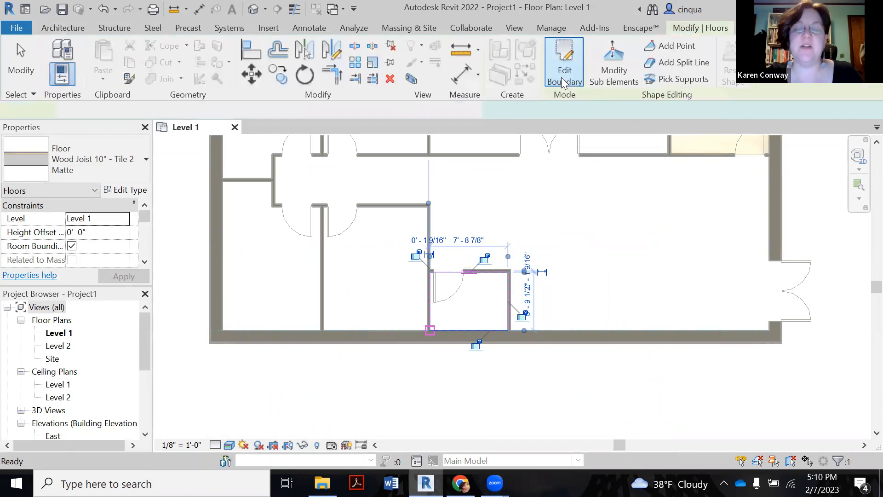
click(564, 62)
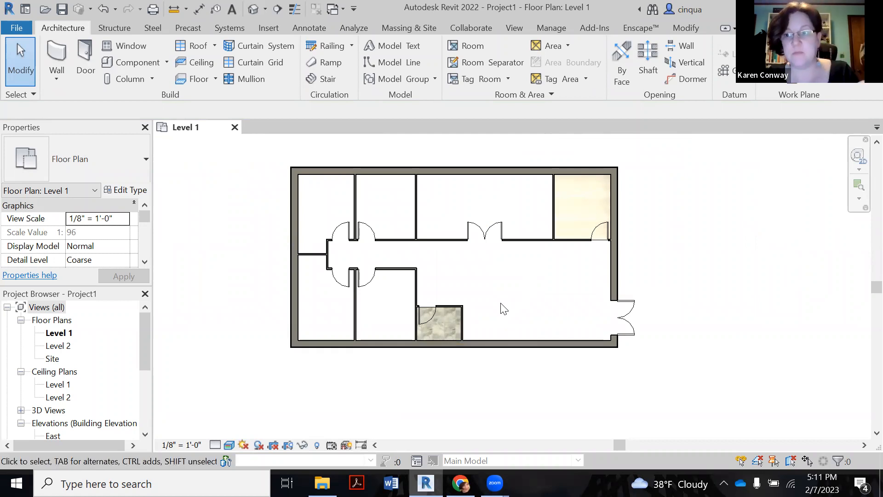
mouse_move(486, 418)
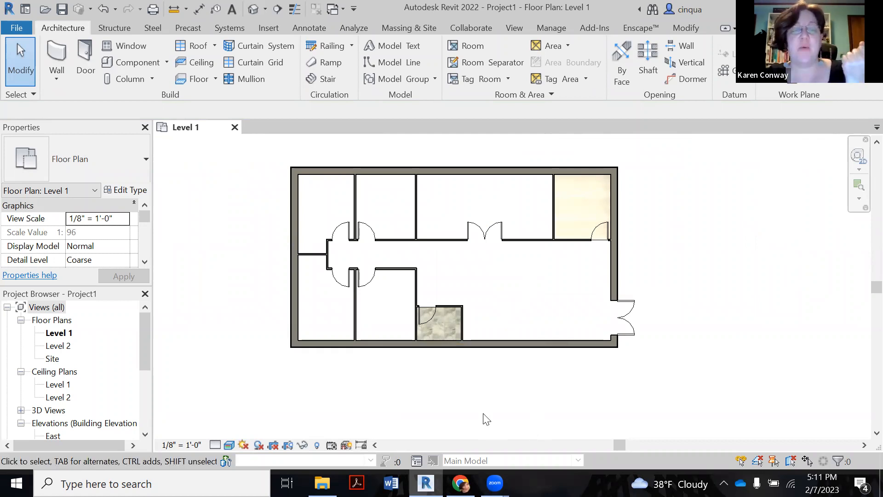